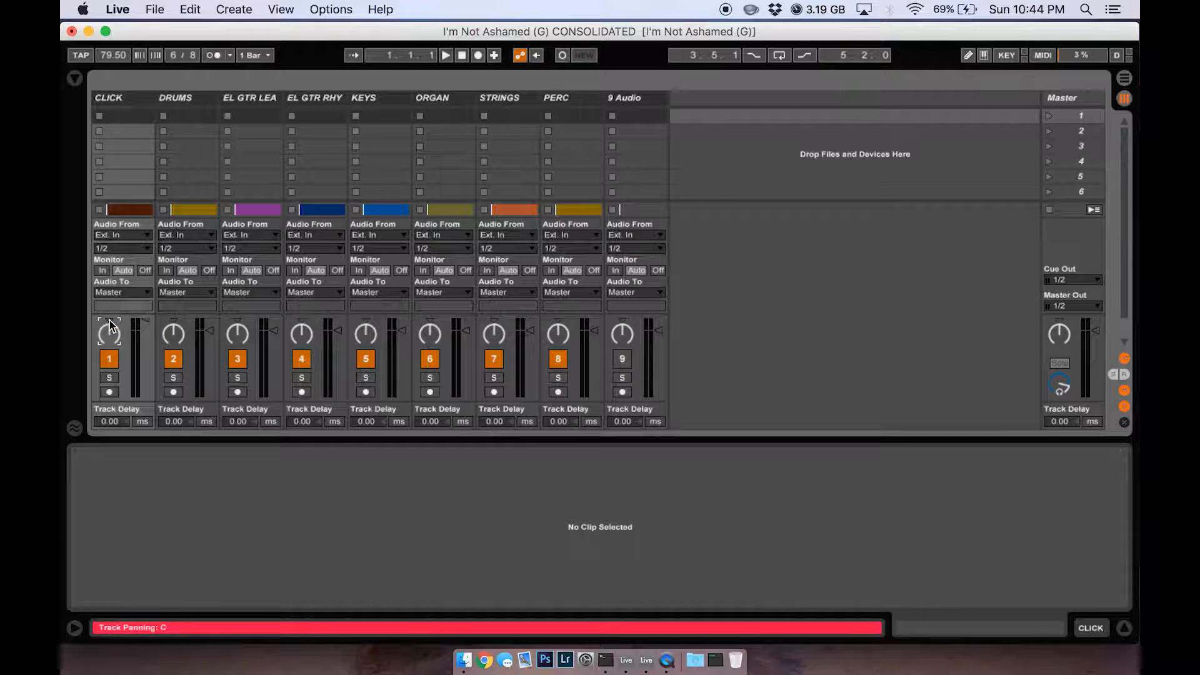
Route all tracks to Ext. Out channel 1, then select tracks DRUMS through PERC
click(122, 292)
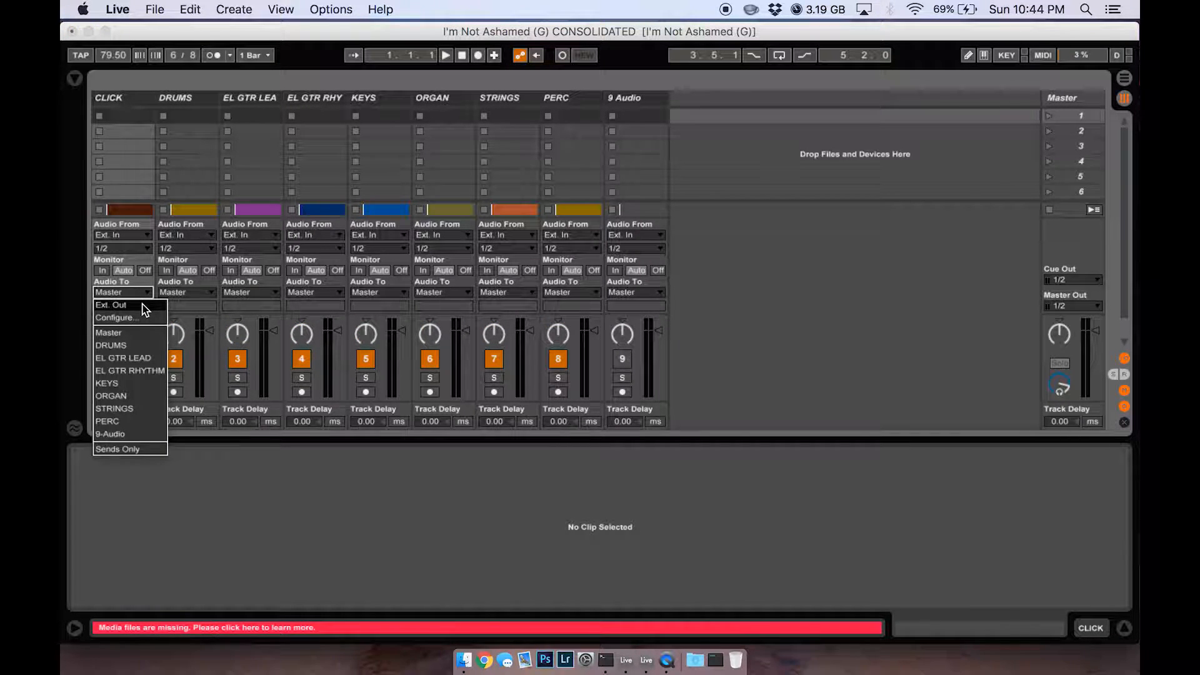
click(112, 304)
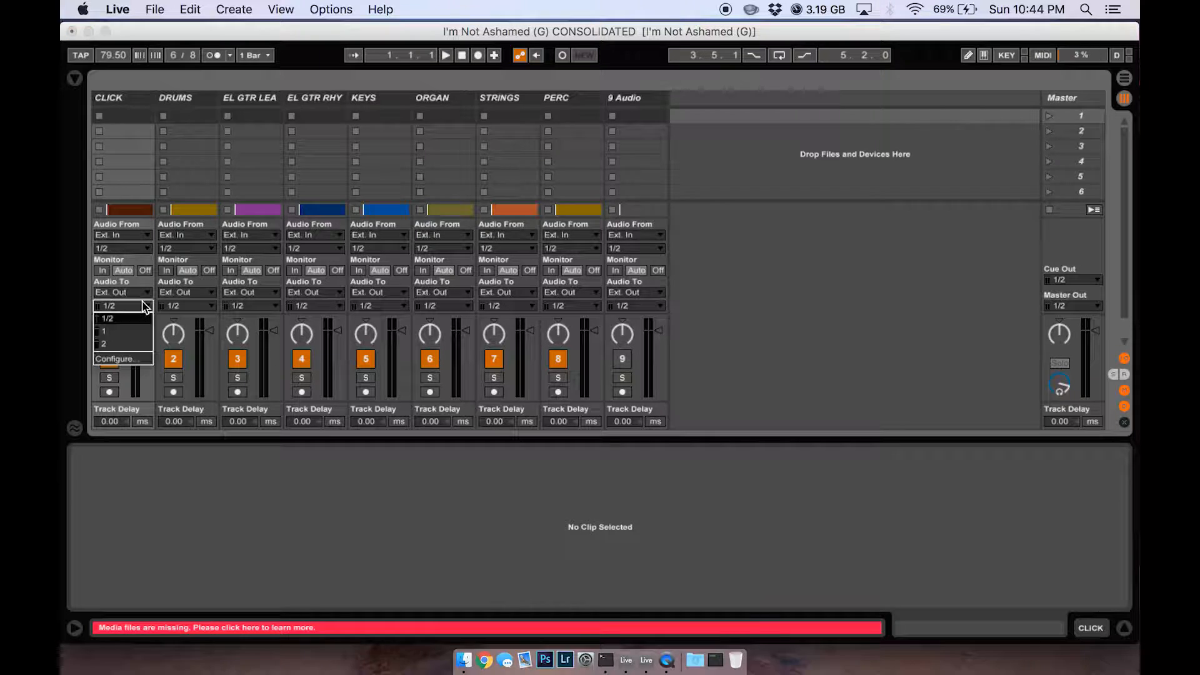
click(103, 319)
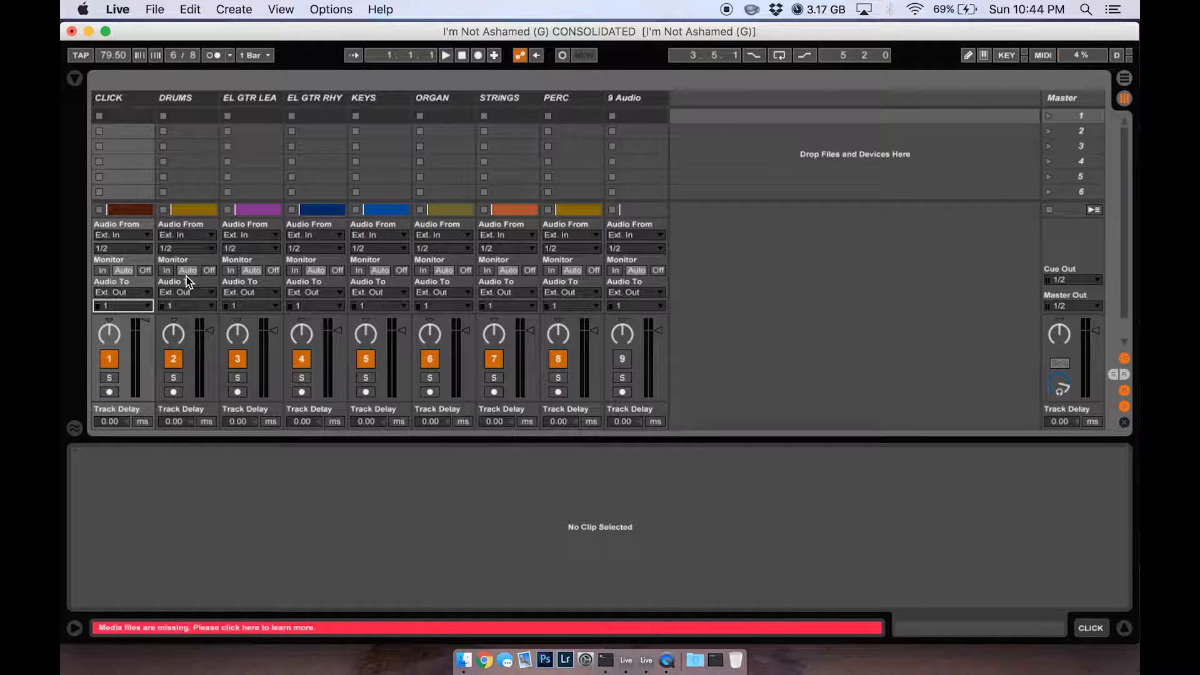
click(186, 97)
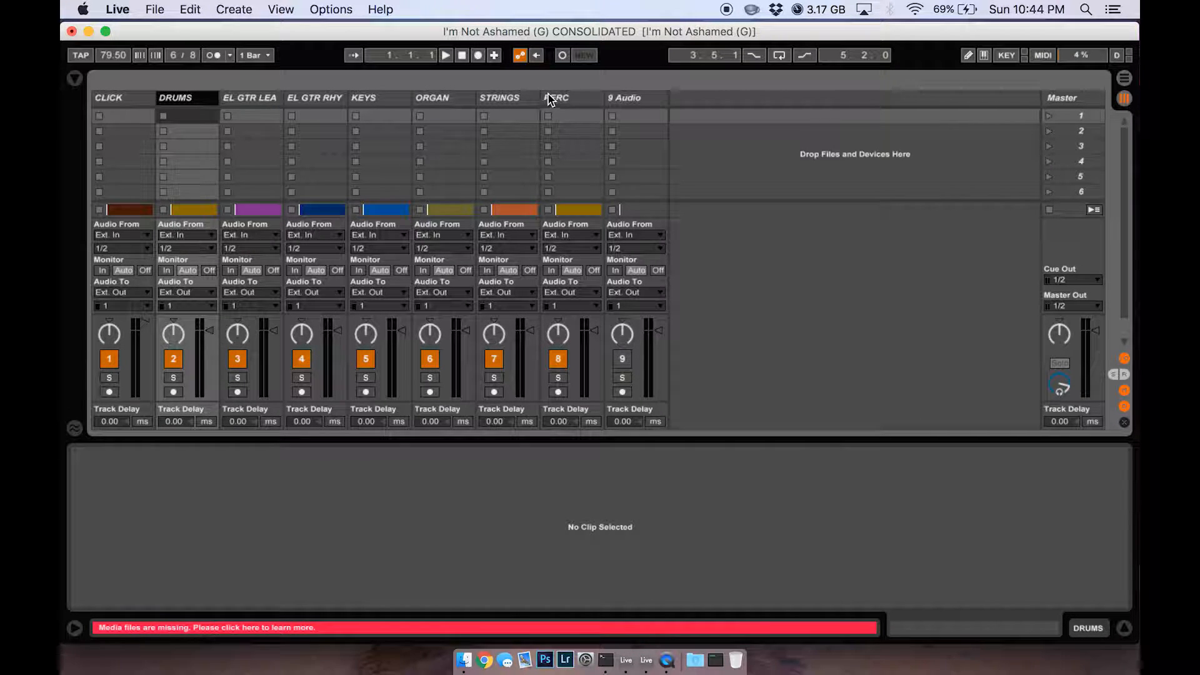
click(556, 97)
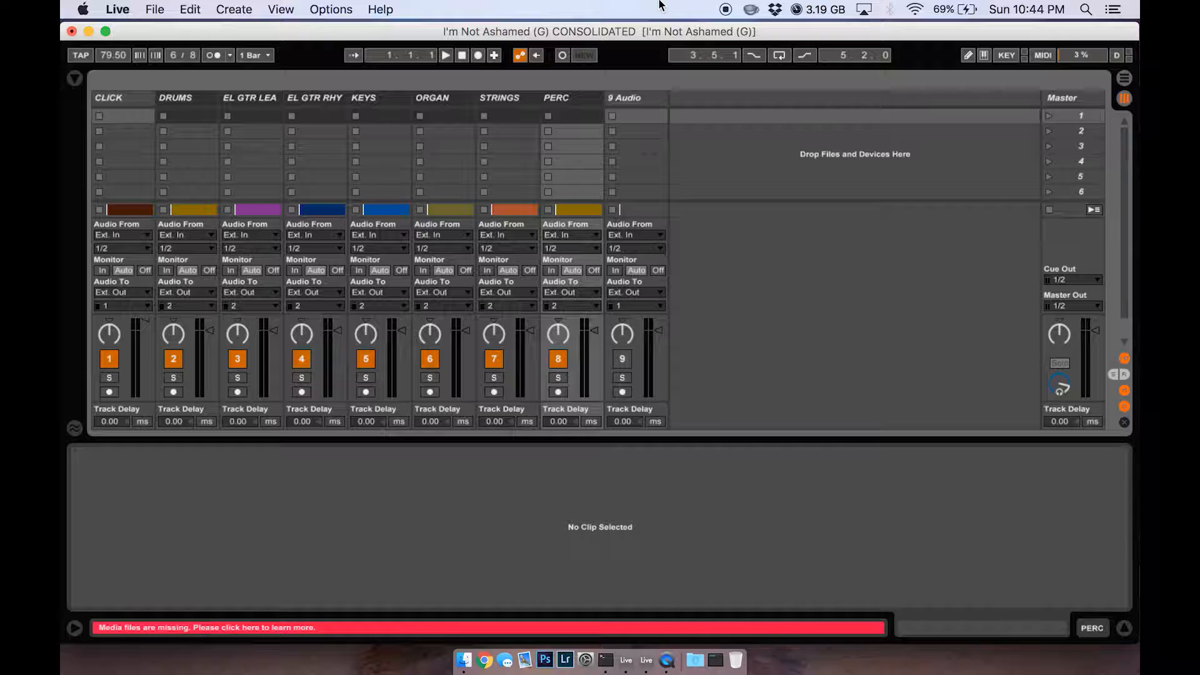
mouse_move(325, 117)
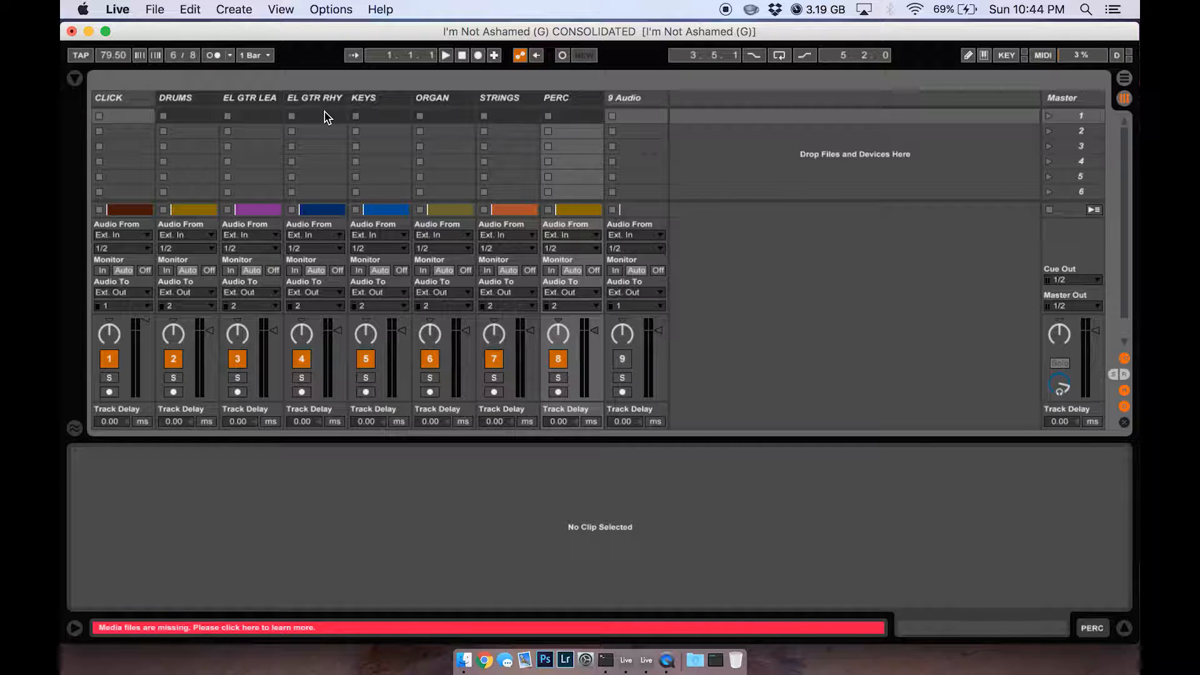
mouse_move(1071, 287)
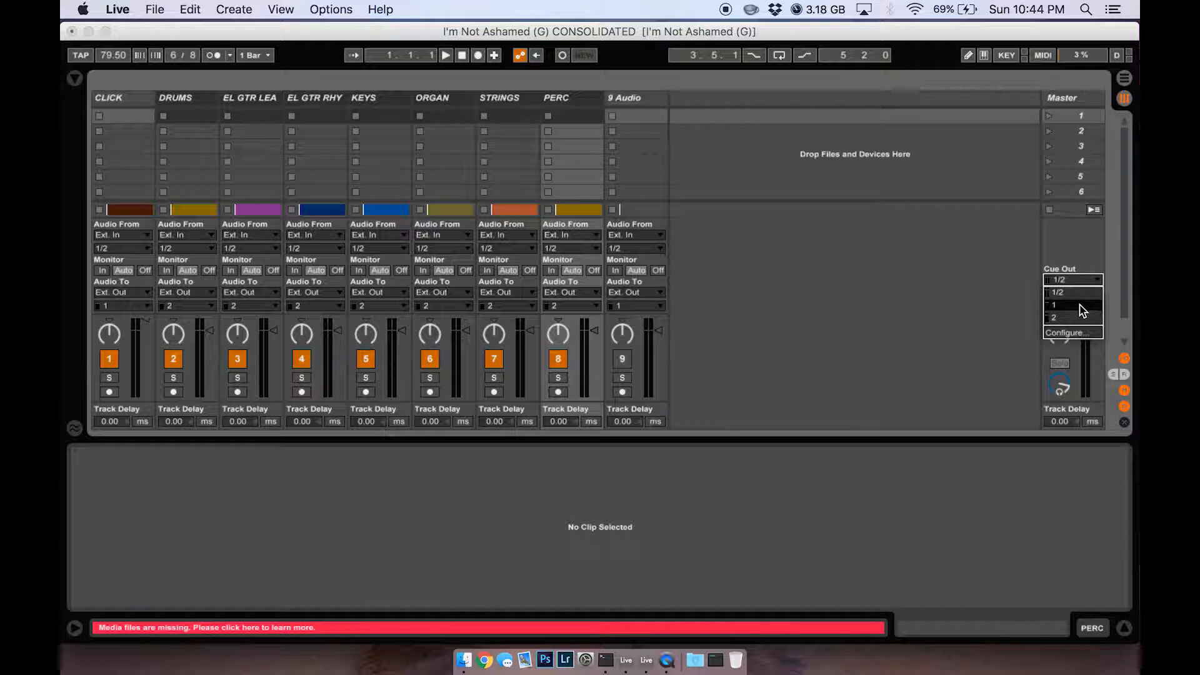
Set the Master track's Cue Out to output 1
click(1071, 304)
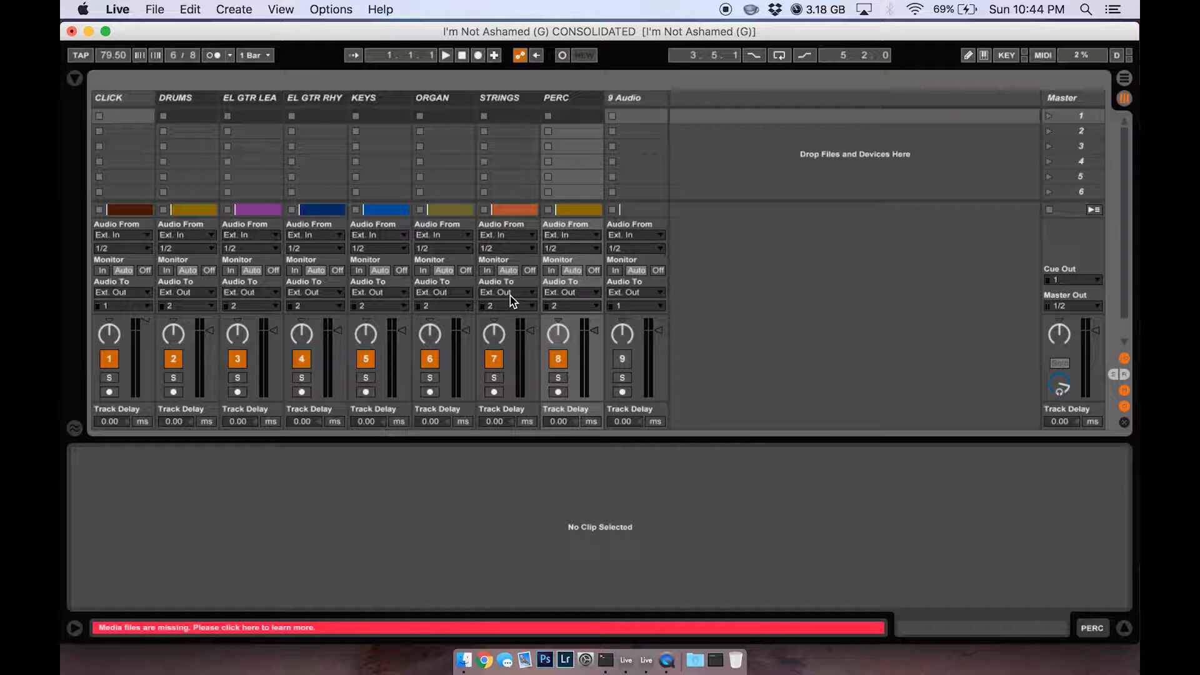
mouse_move(150, 92)
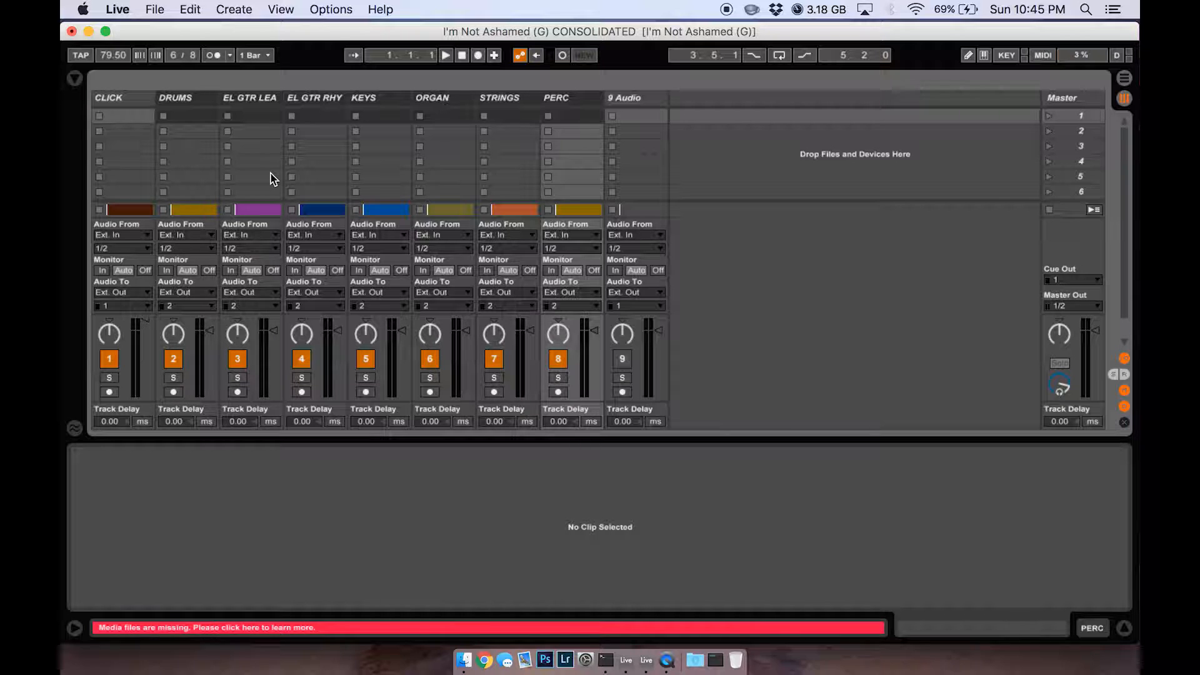
mouse_move(211, 120)
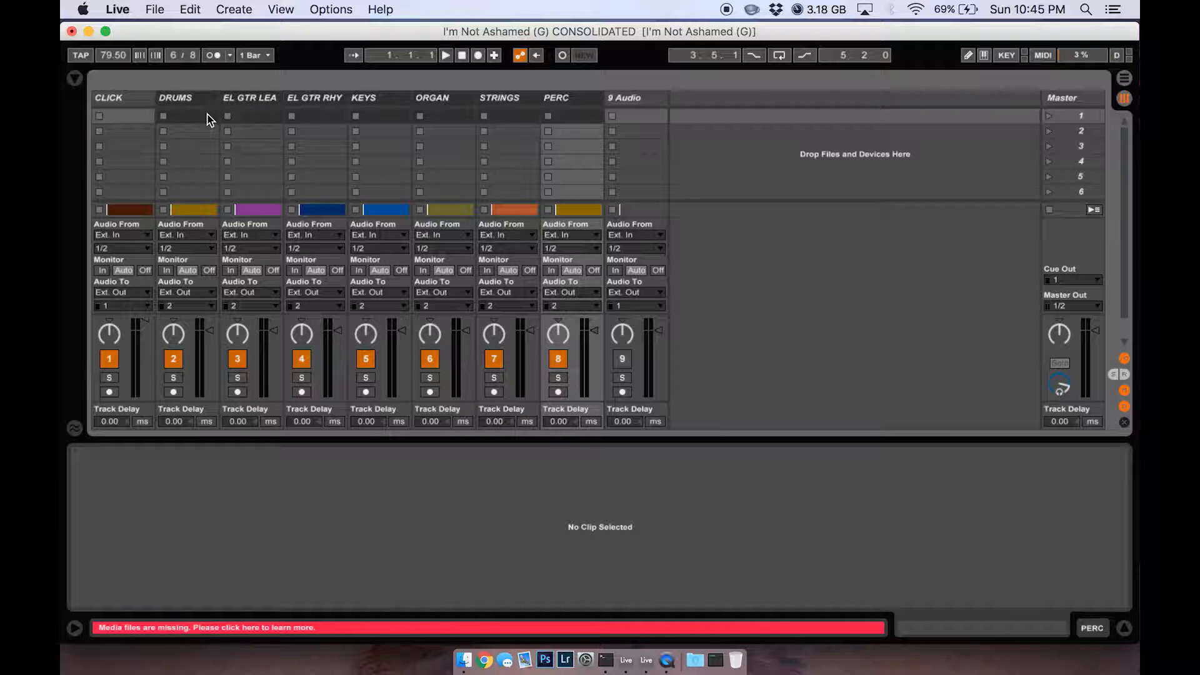
mouse_move(484, 177)
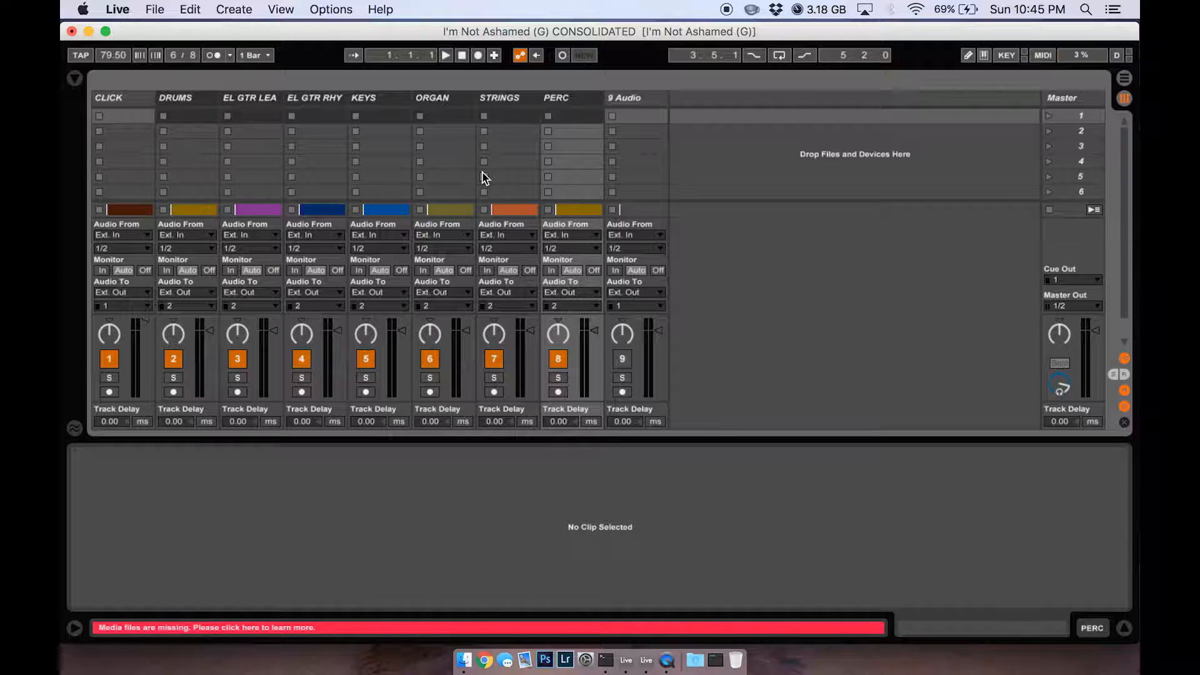
mouse_move(855, 322)
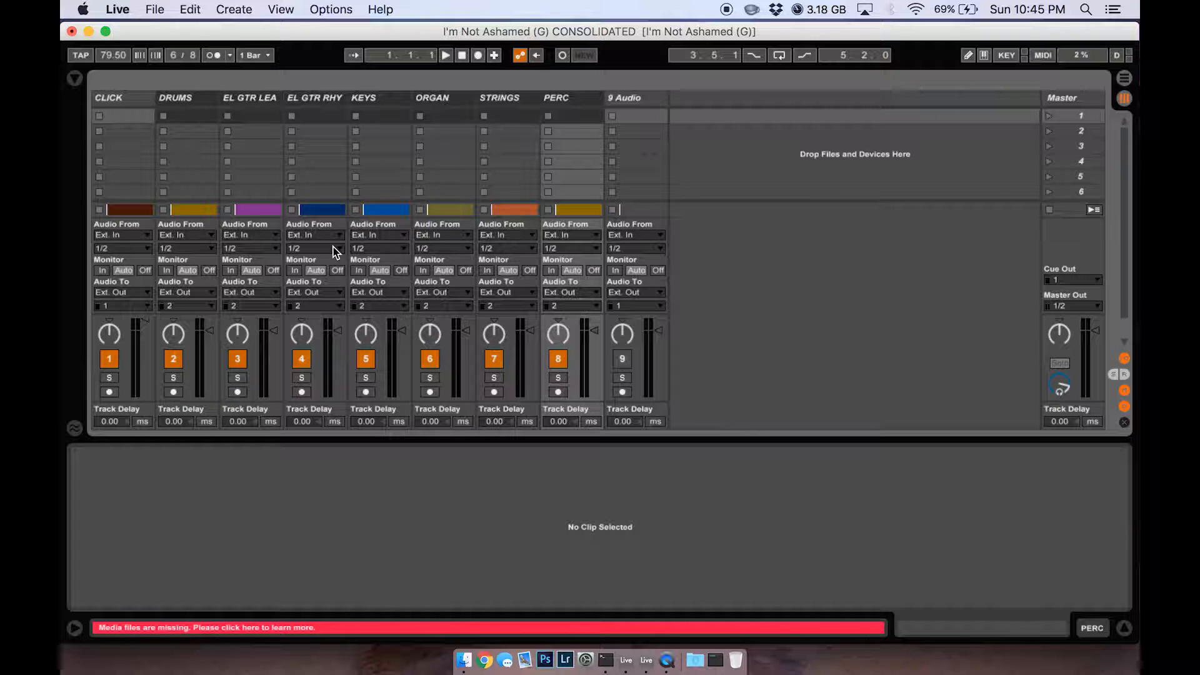
In Audio preferences, choose EIE pro (Core Audio) (4 In, 4 Out) as output device
click(155, 9)
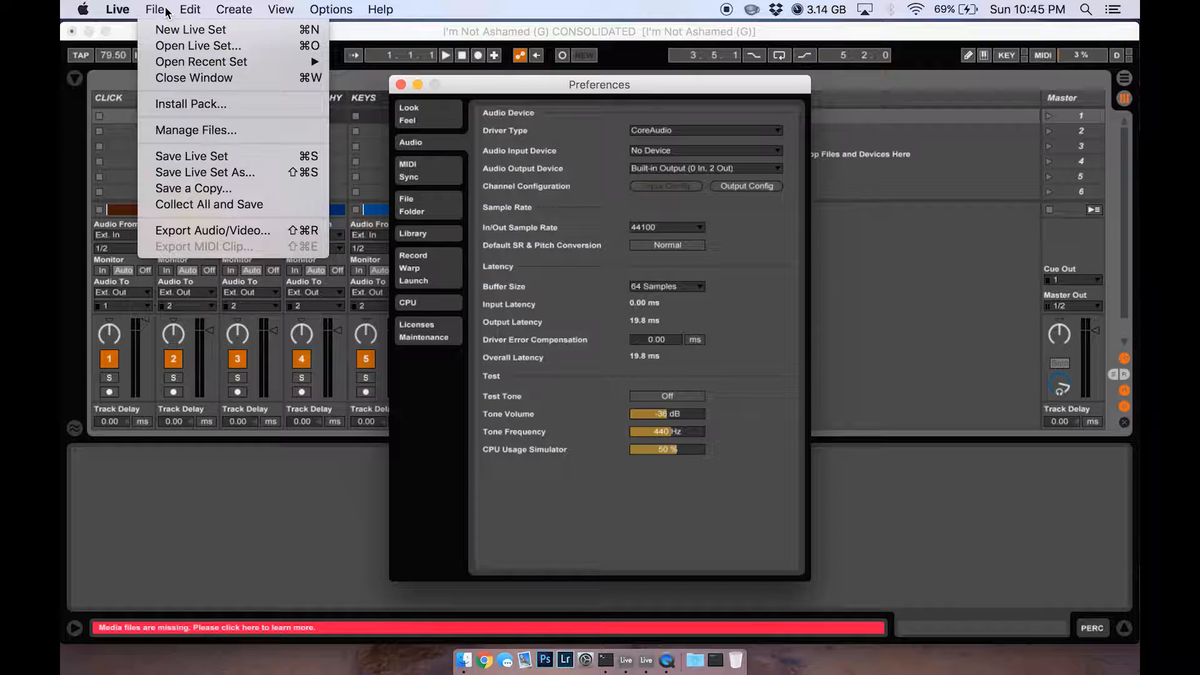
mouse_move(197, 45)
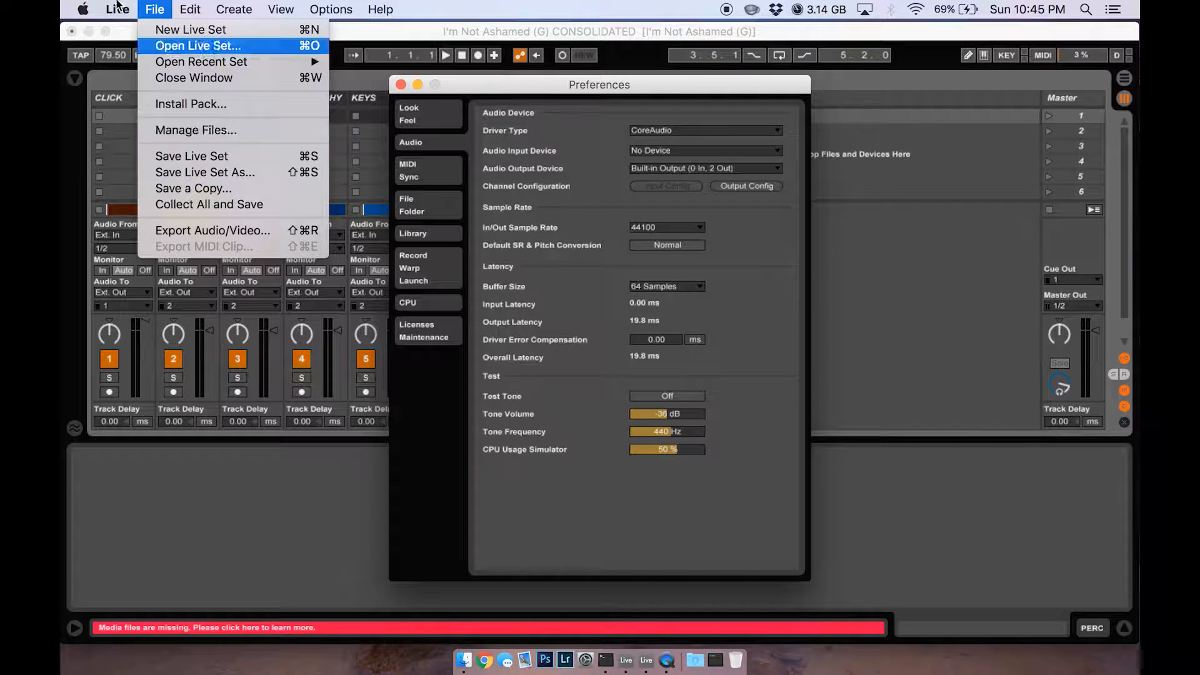
click(119, 10)
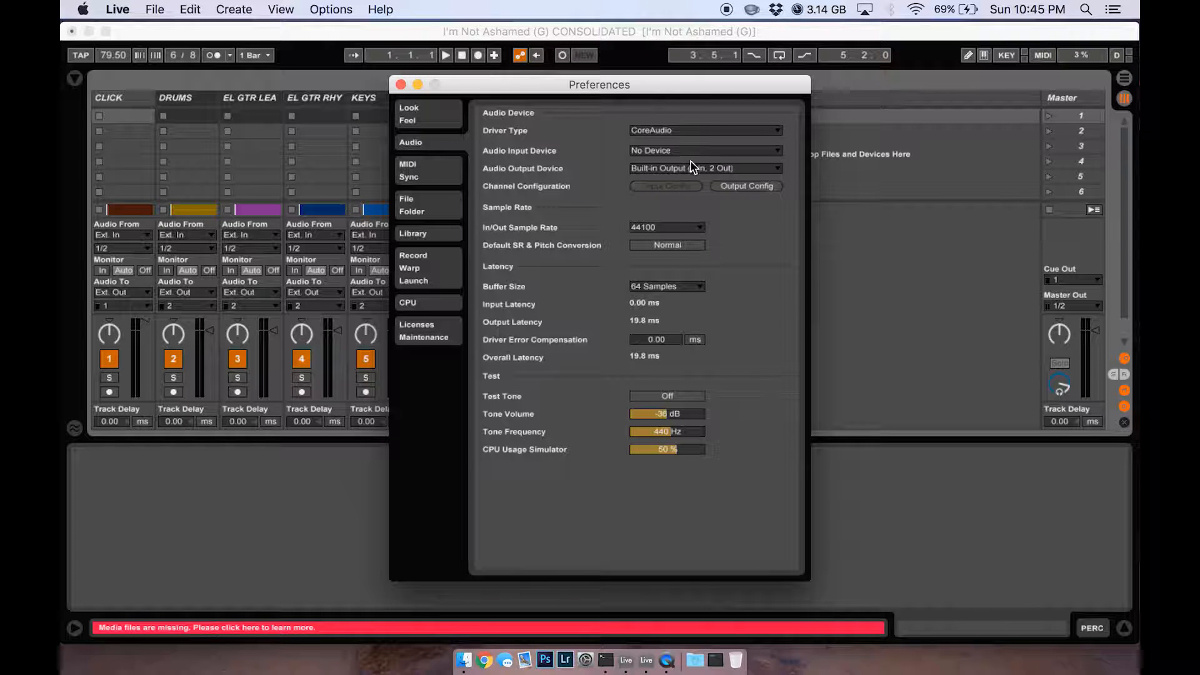
click(702, 167)
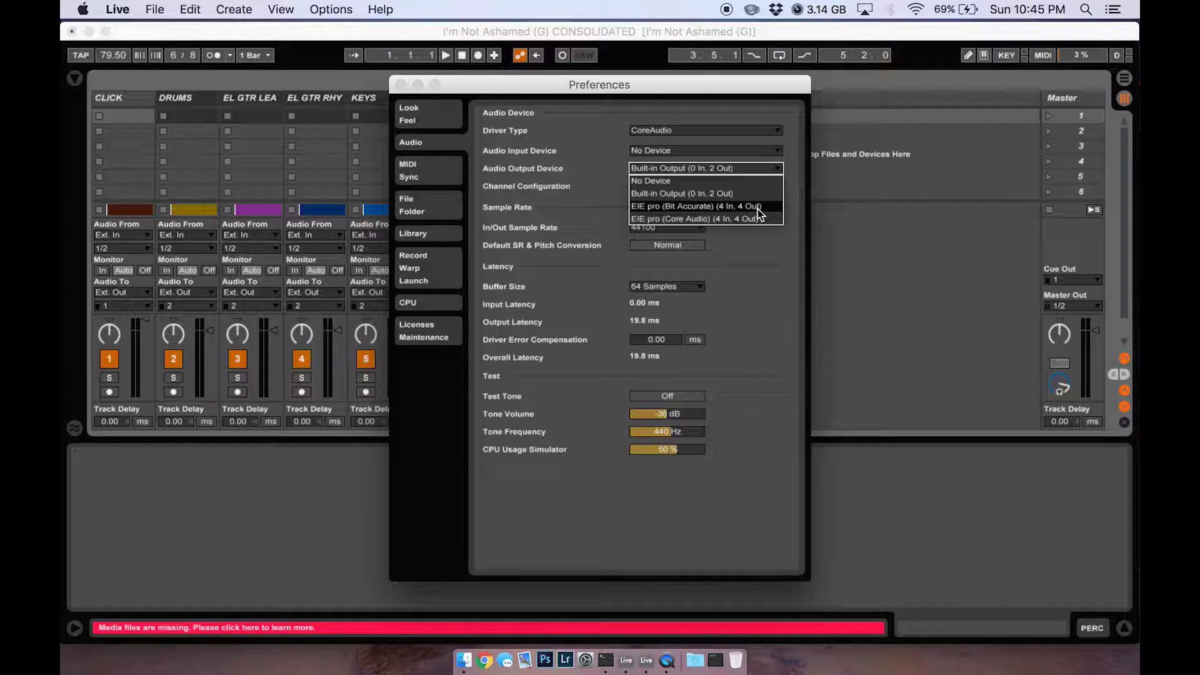
click(698, 218)
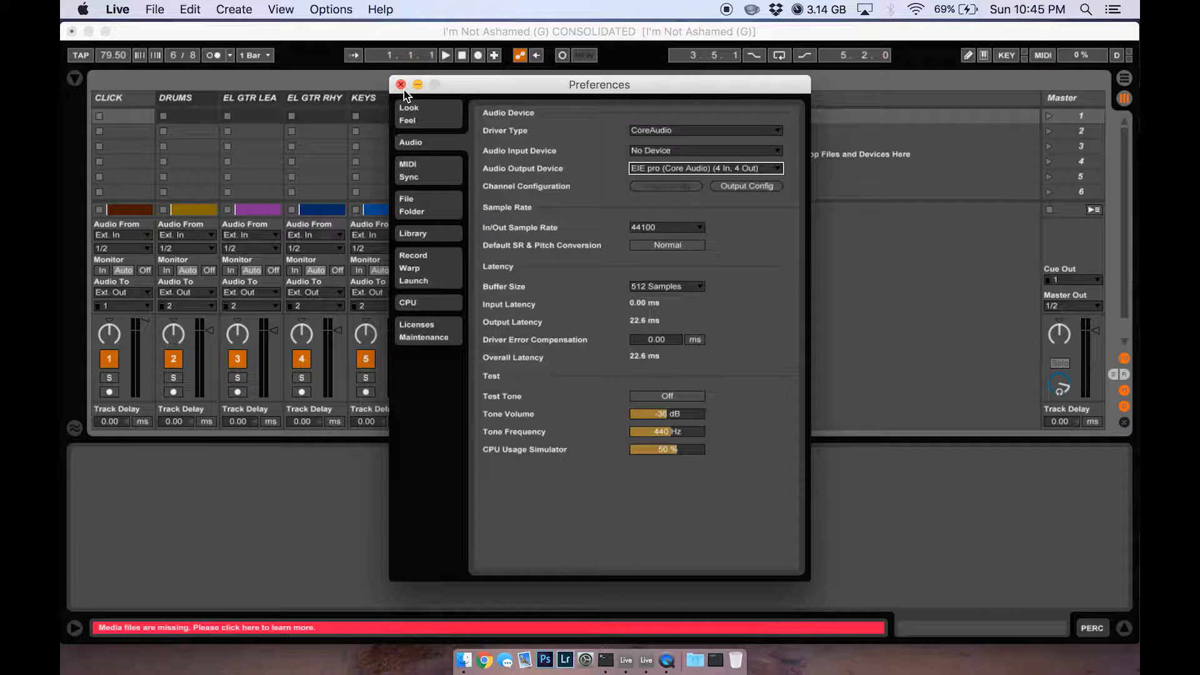
Keep outputs 1 & 2 and 3 & 4 as mono in Output Config, then close Preferences
click(744, 186)
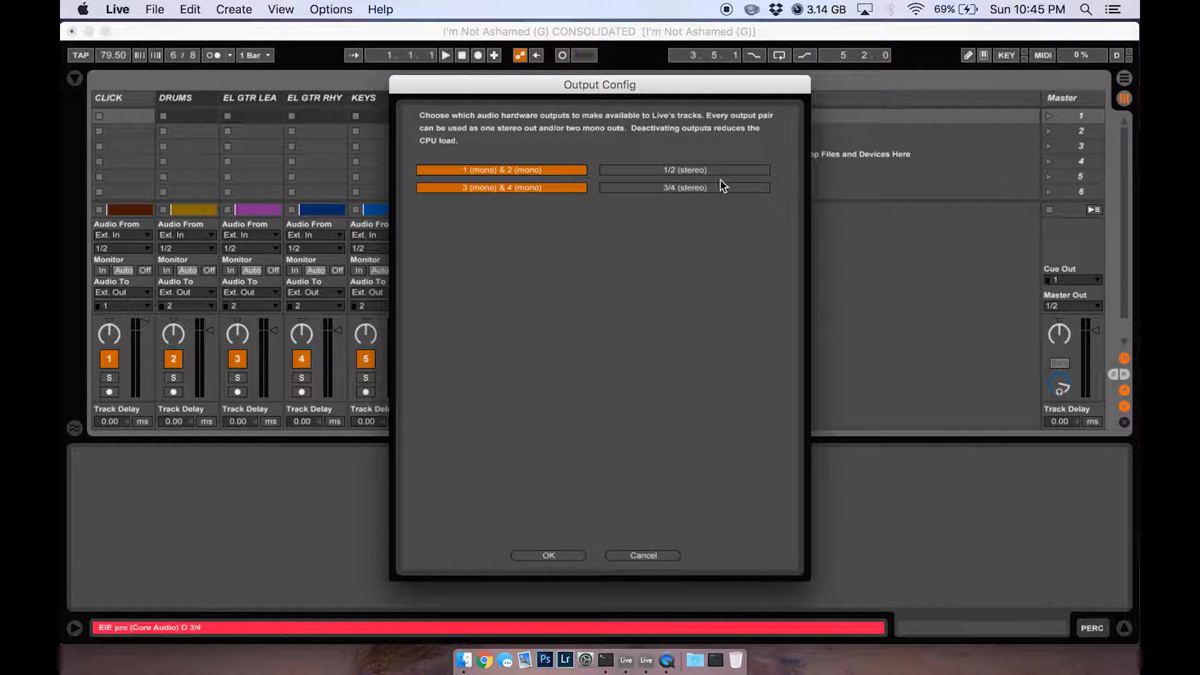
click(683, 170)
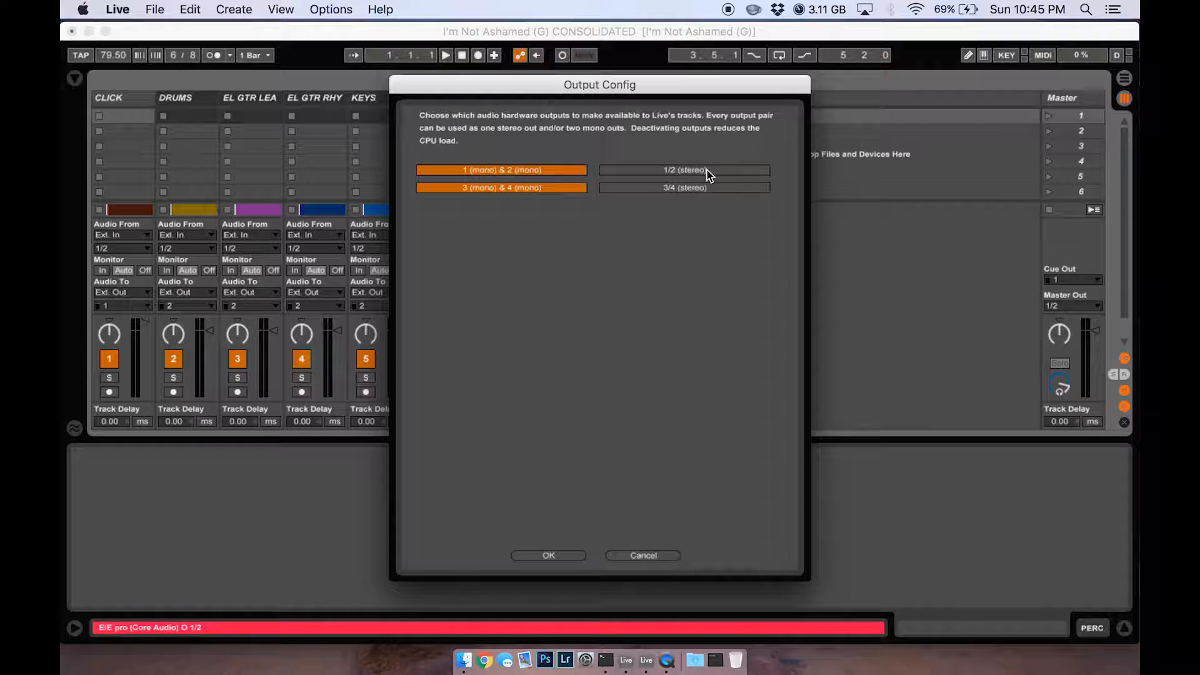
click(684, 169)
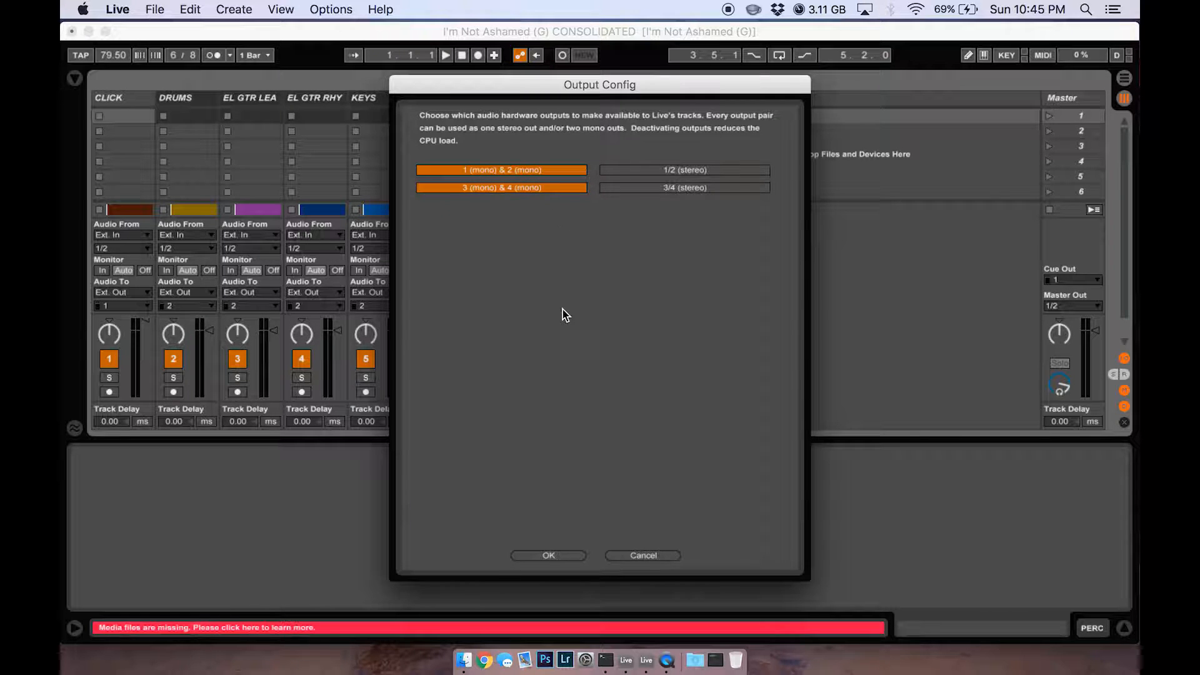
click(549, 555)
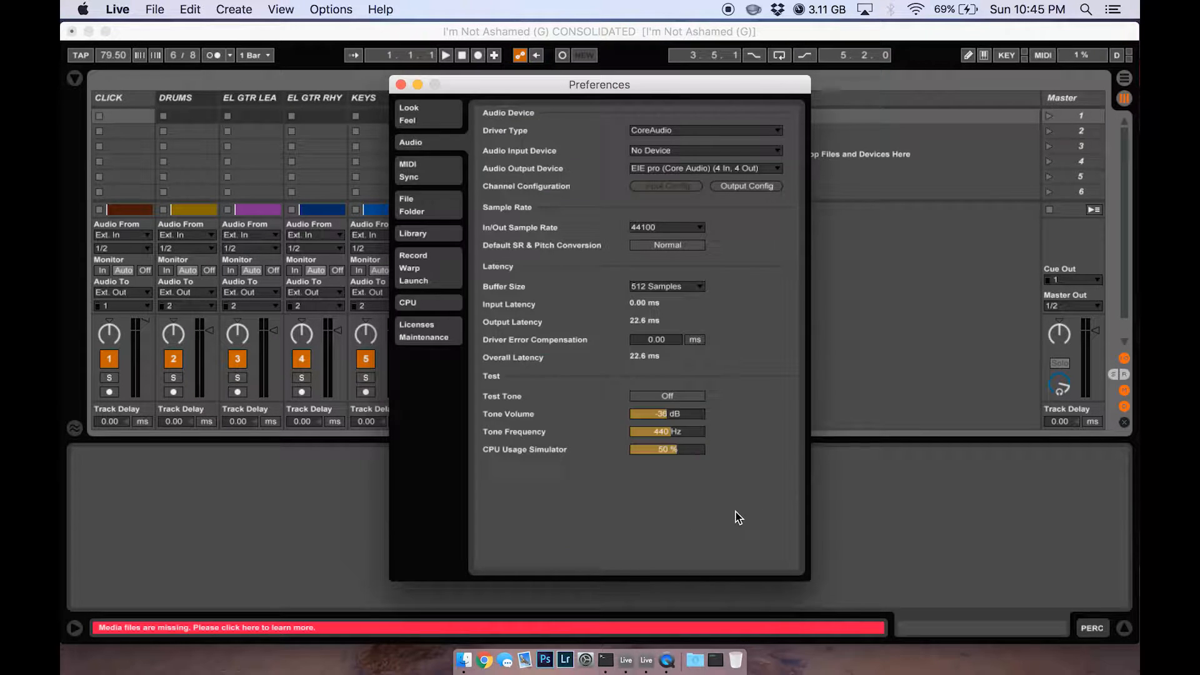
click(399, 84)
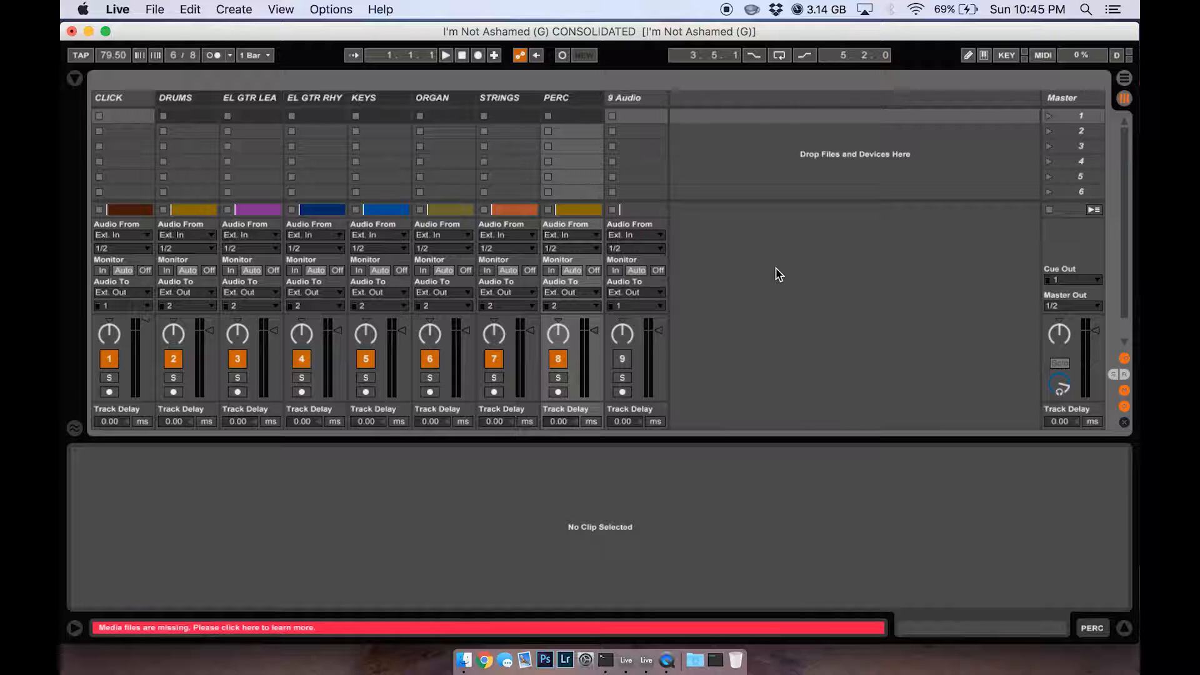
mouse_move(446, 207)
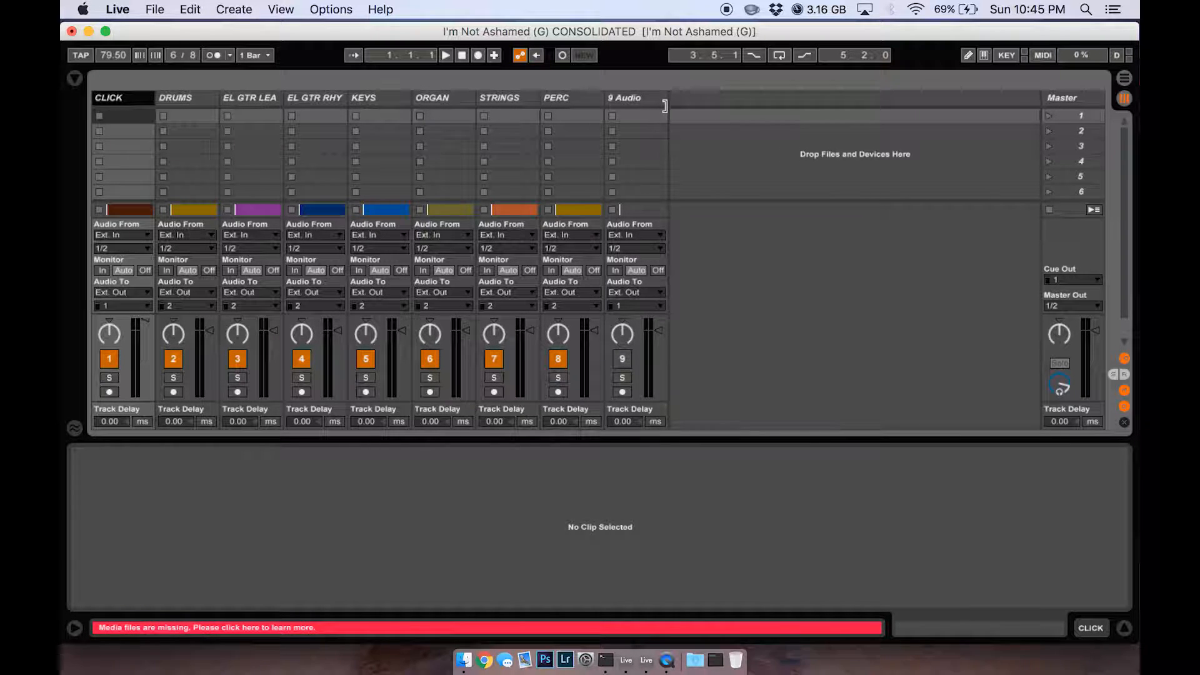
Select the CLICK and 9 Audio tracks, then set KEYS, ORGAN and STRINGS to output 4
click(636, 97)
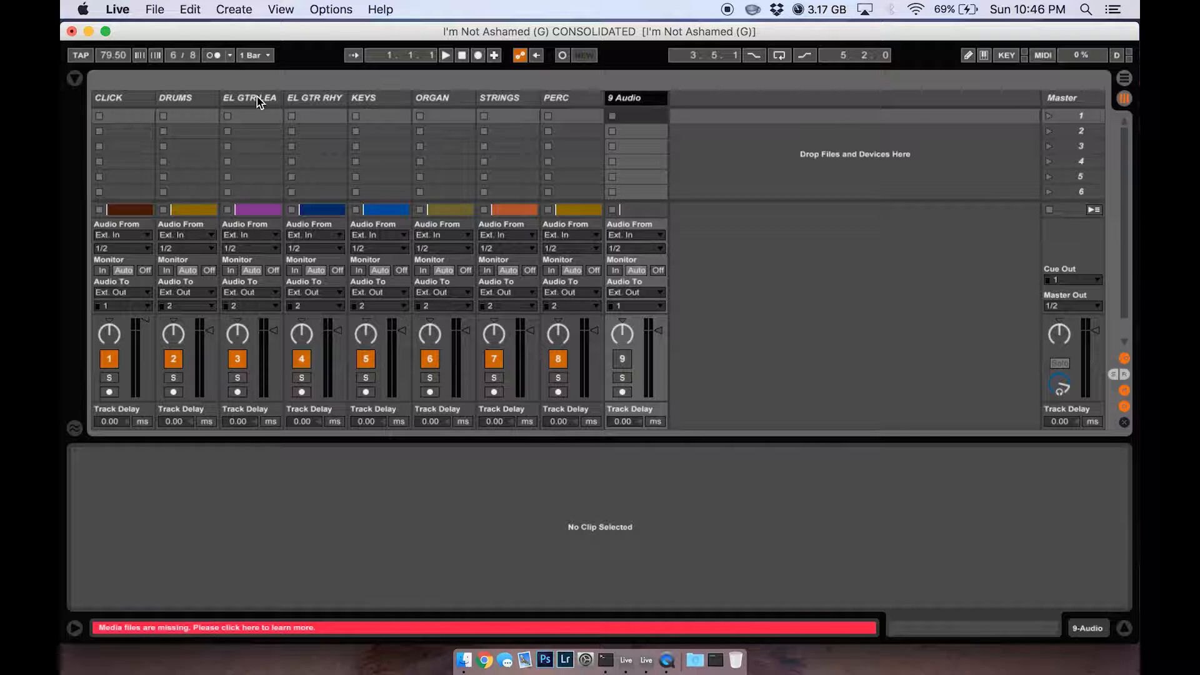
click(249, 98)
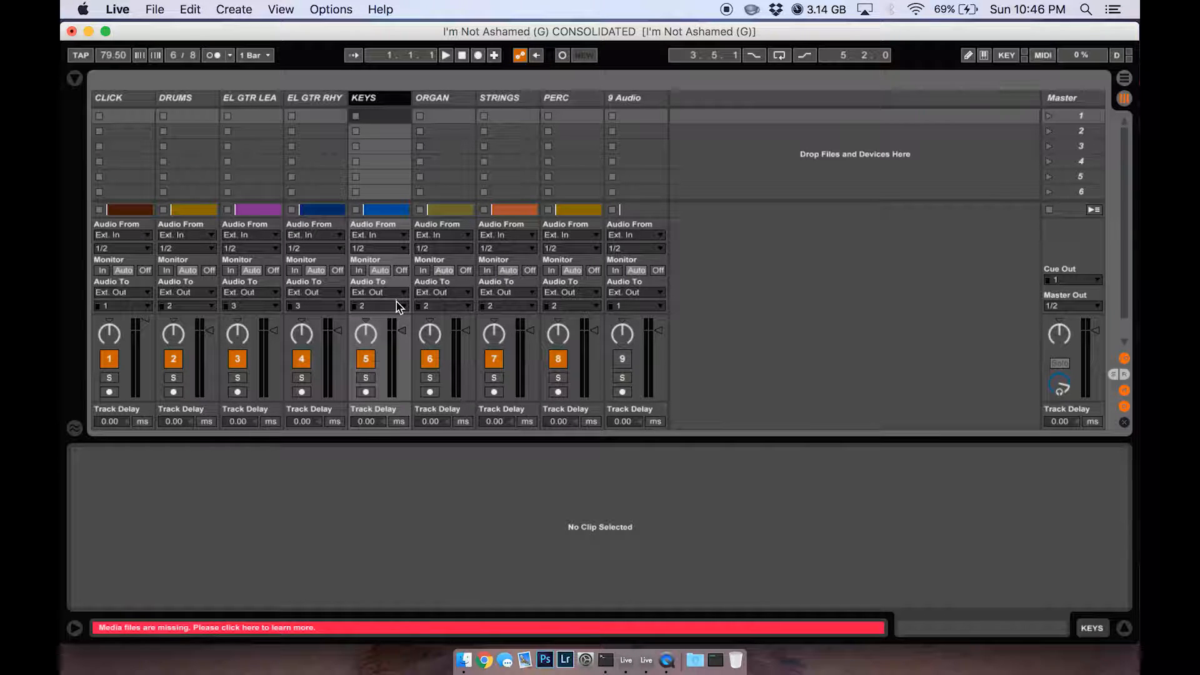
click(375, 306)
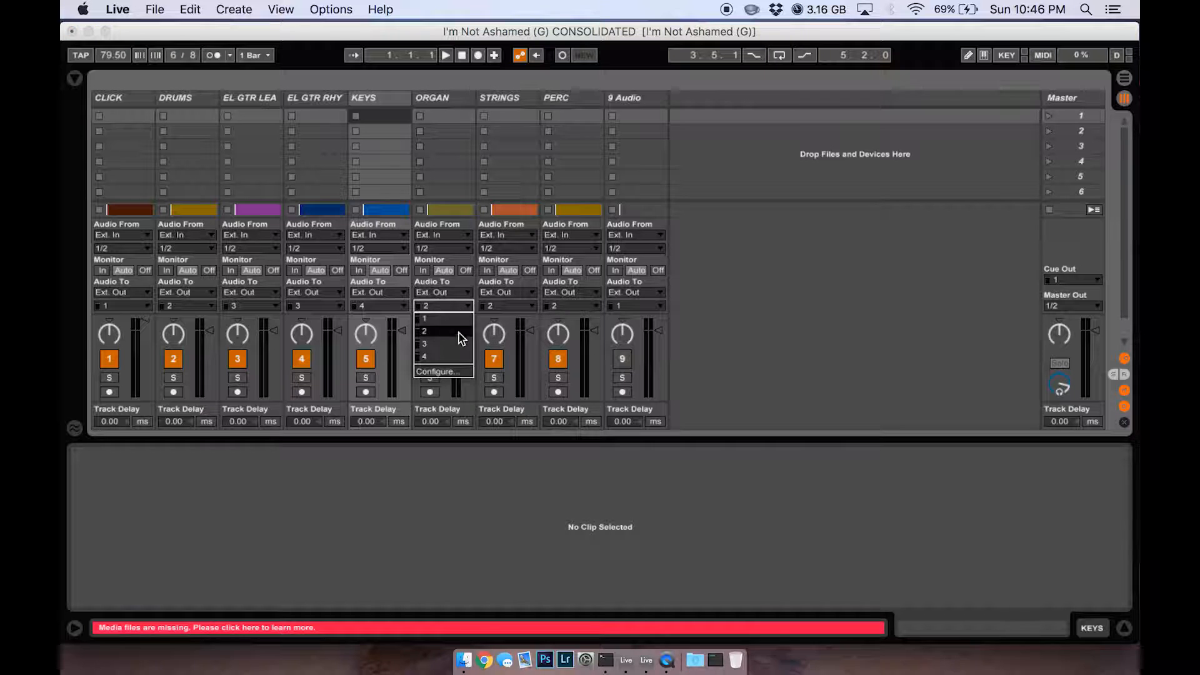
click(423, 345)
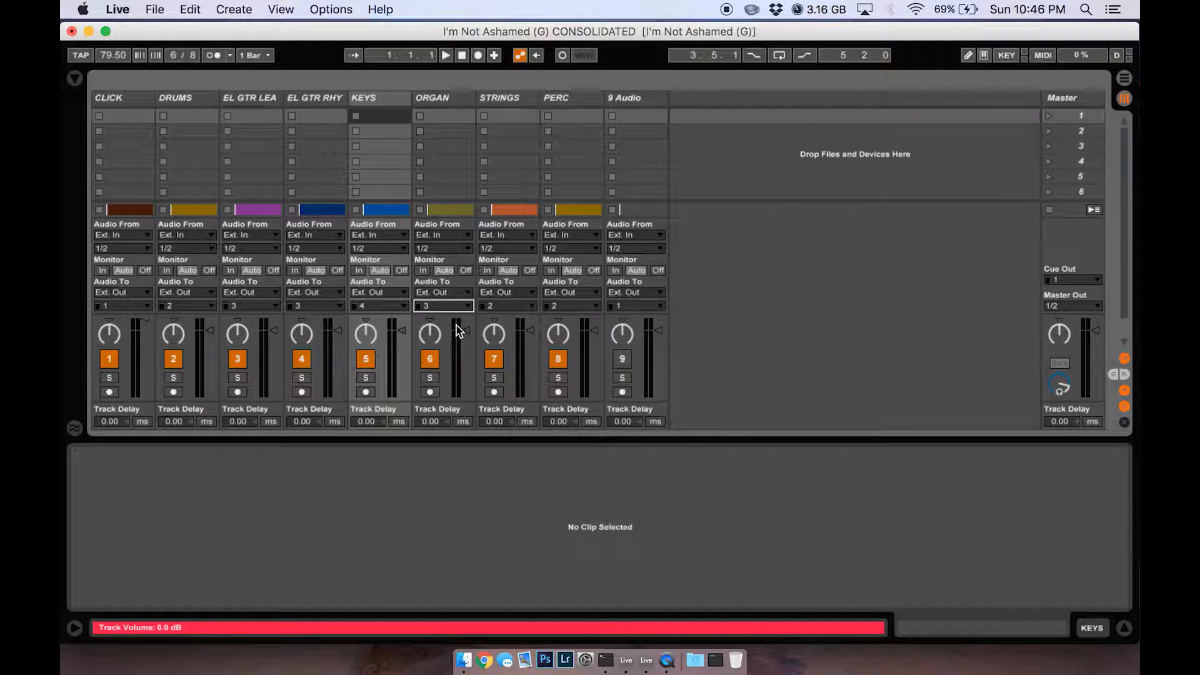
click(442, 306)
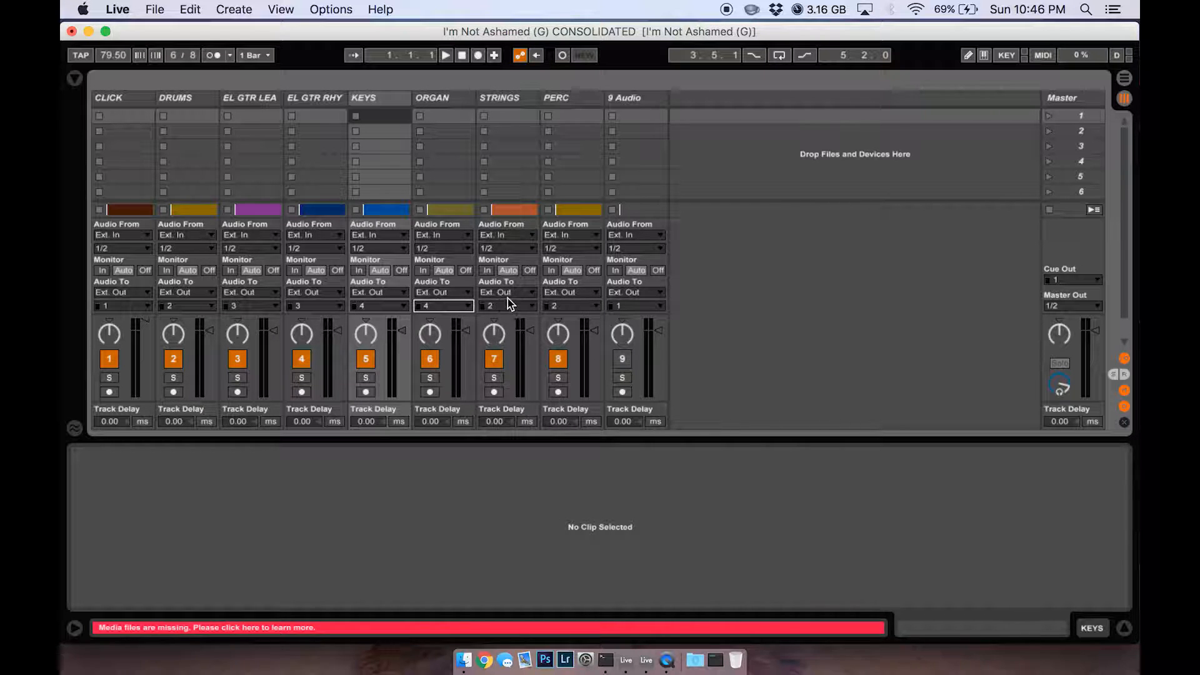
click(507, 305)
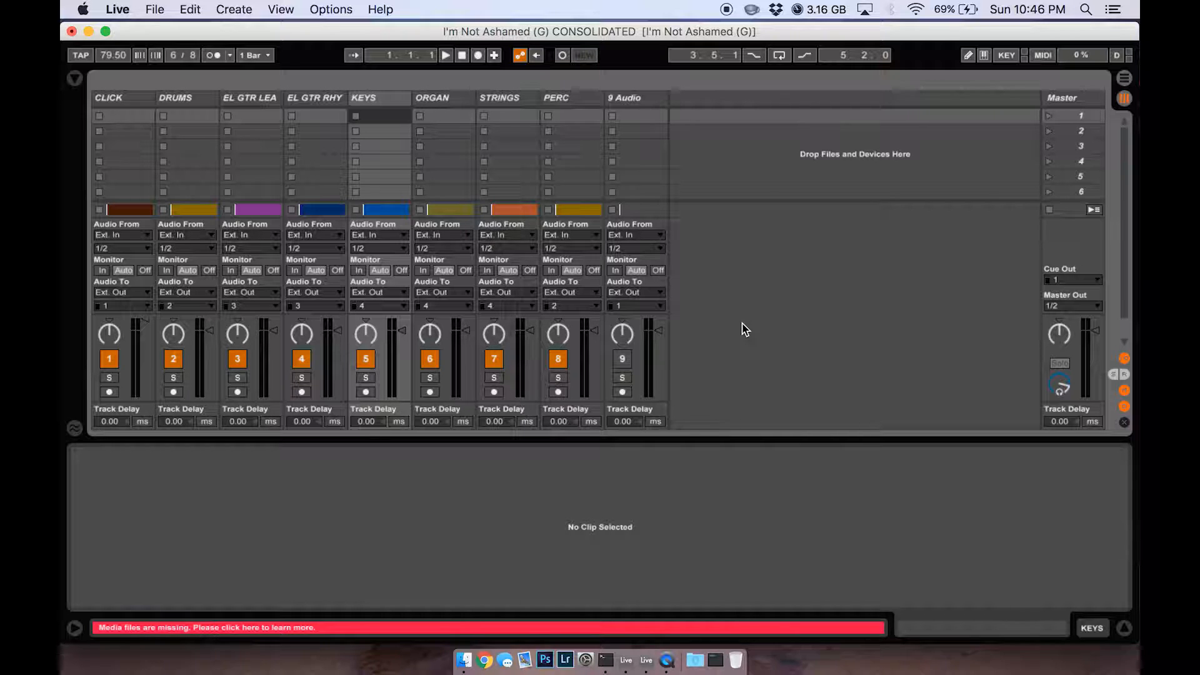
mouse_move(268, 95)
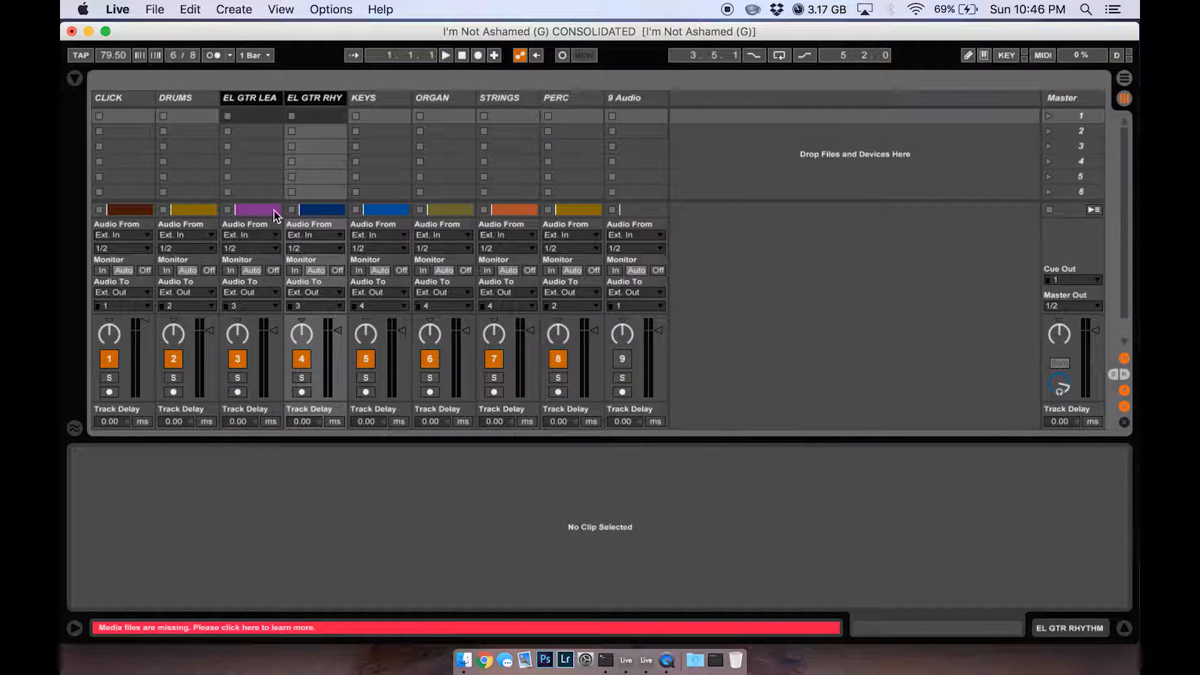
mouse_move(313, 283)
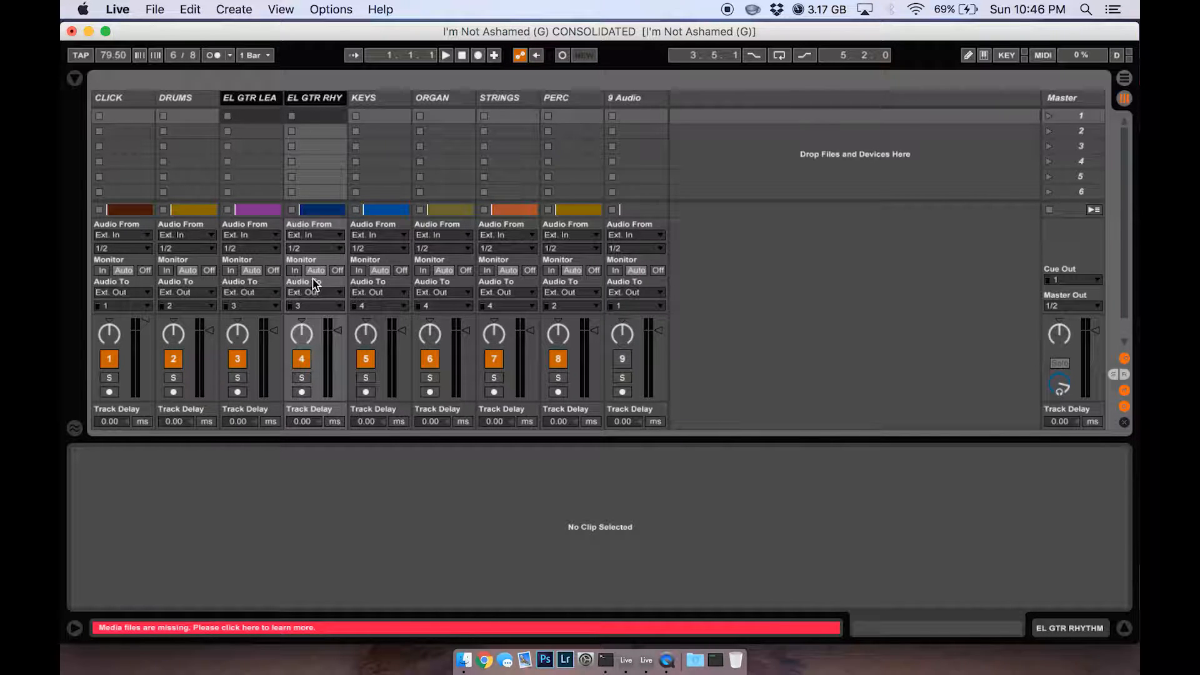
mouse_move(291, 127)
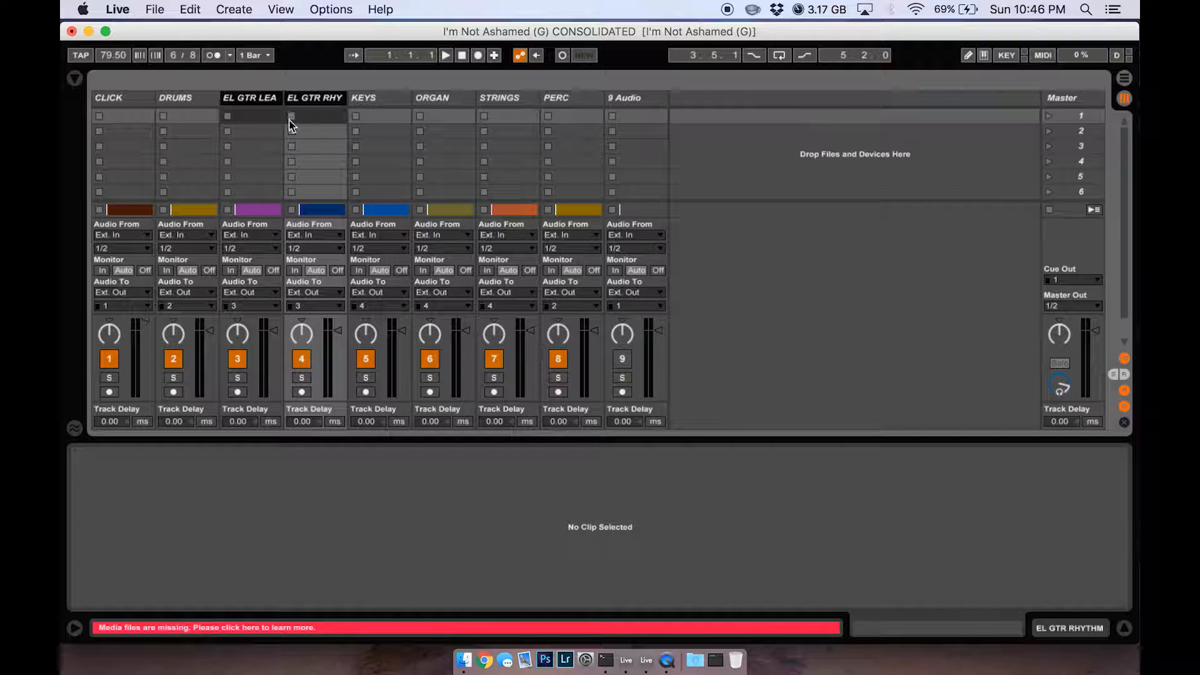
click(364, 98)
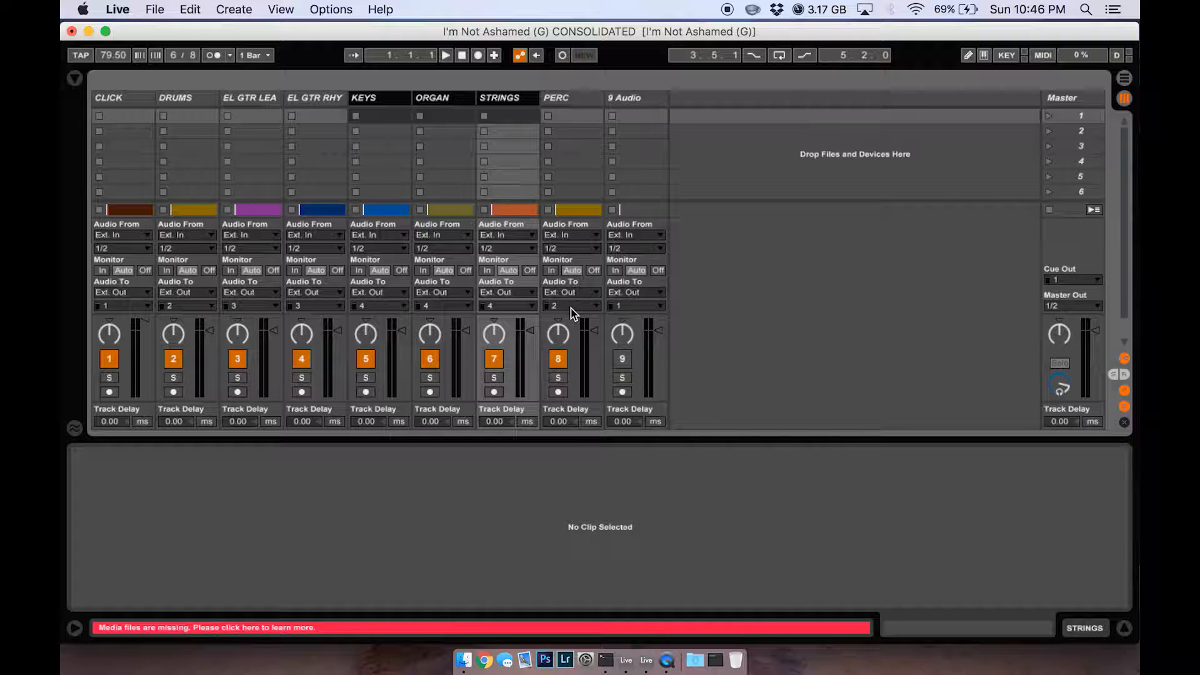
mouse_move(608, 298)
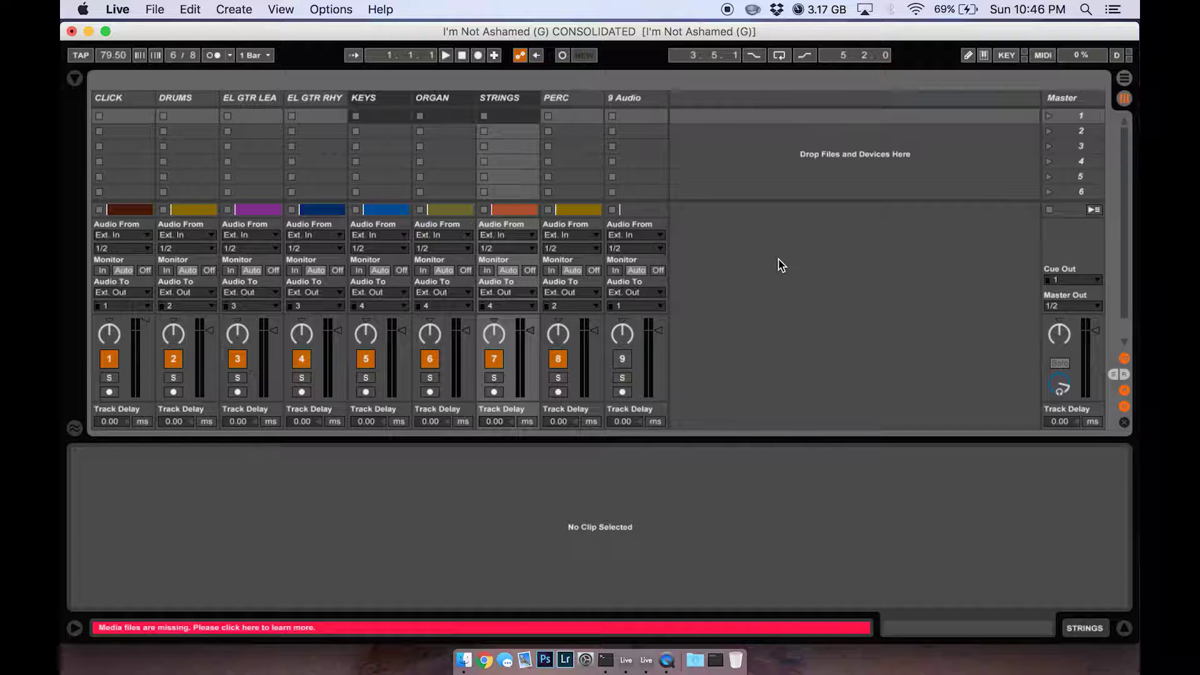
mouse_move(494, 239)
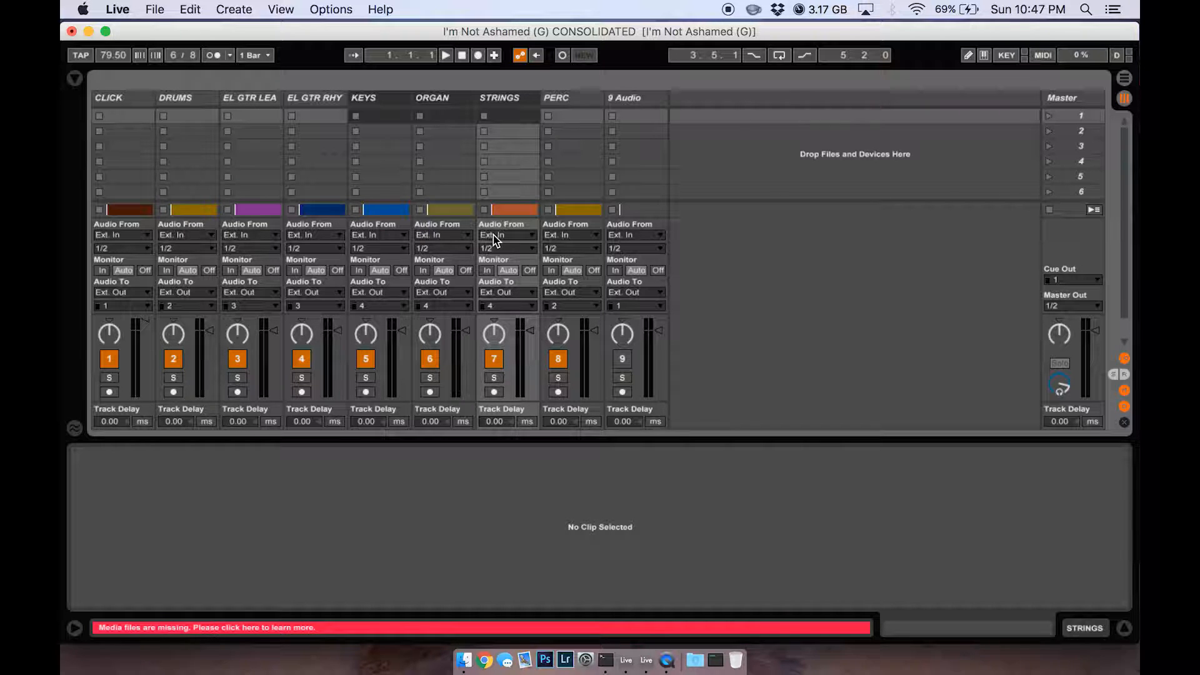
mouse_move(500, 261)
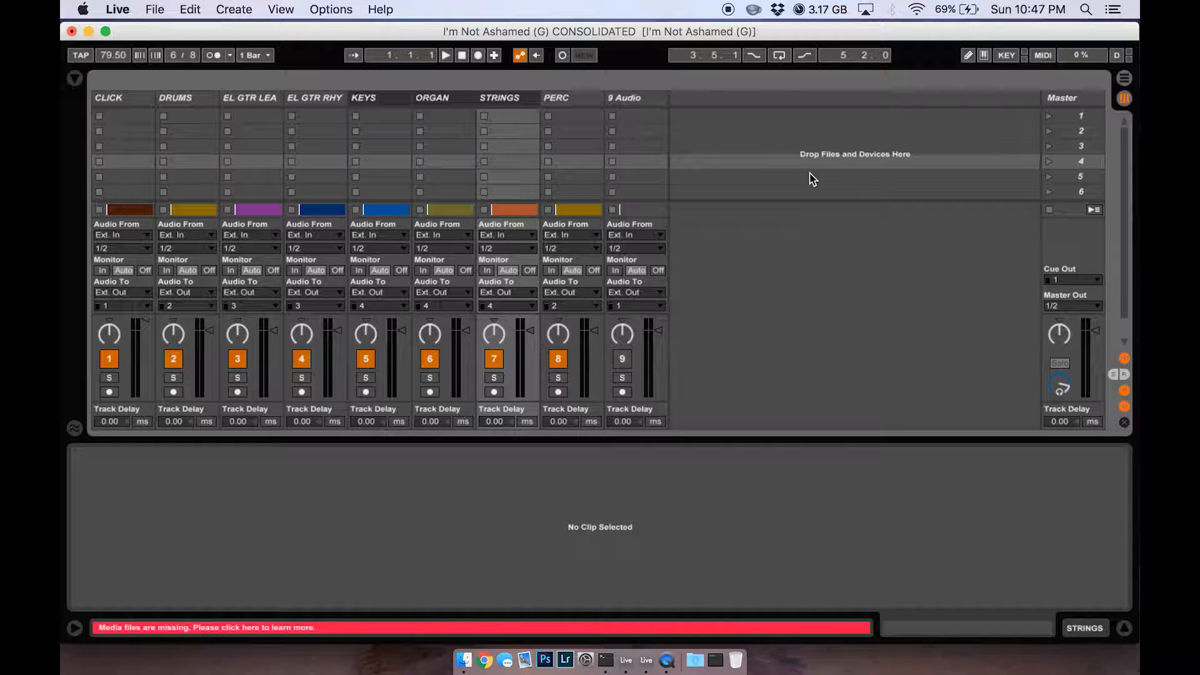
mouse_move(1061, 113)
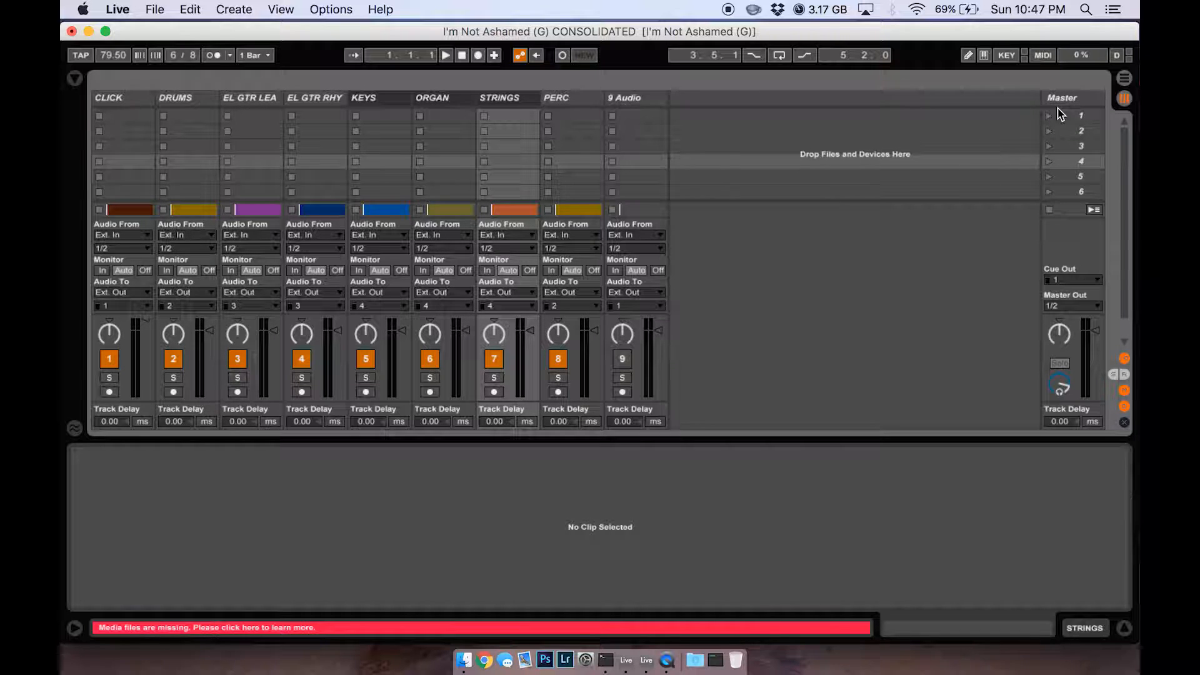
mouse_move(932, 161)
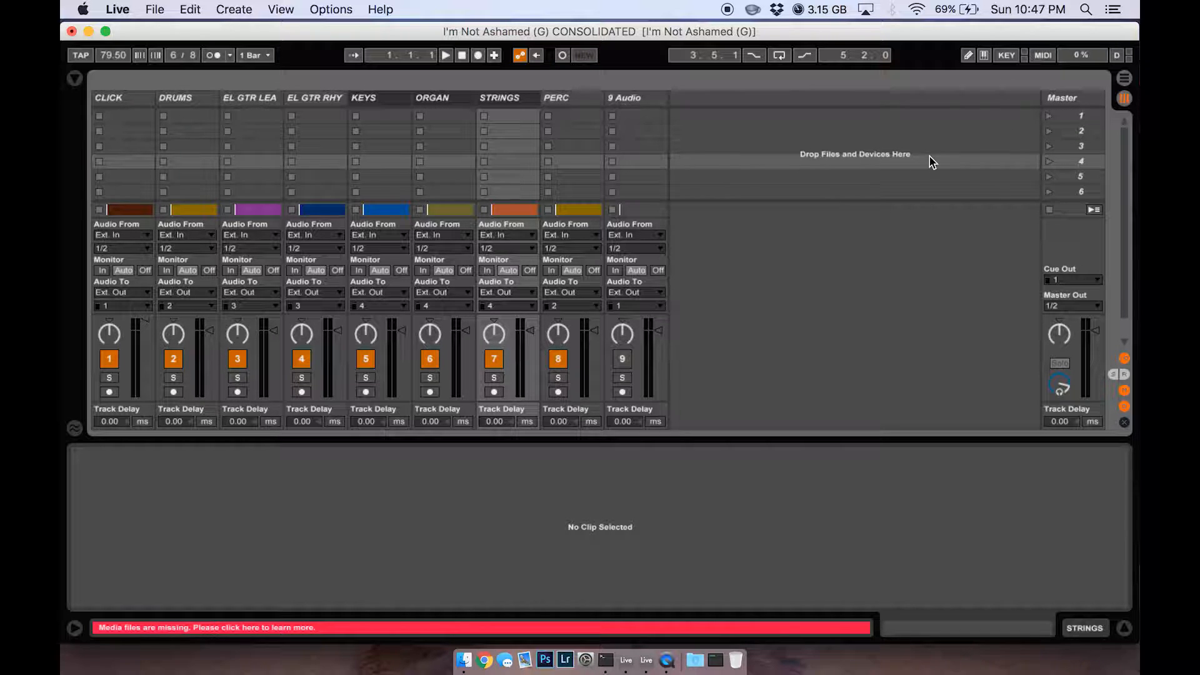
mouse_move(843, 301)
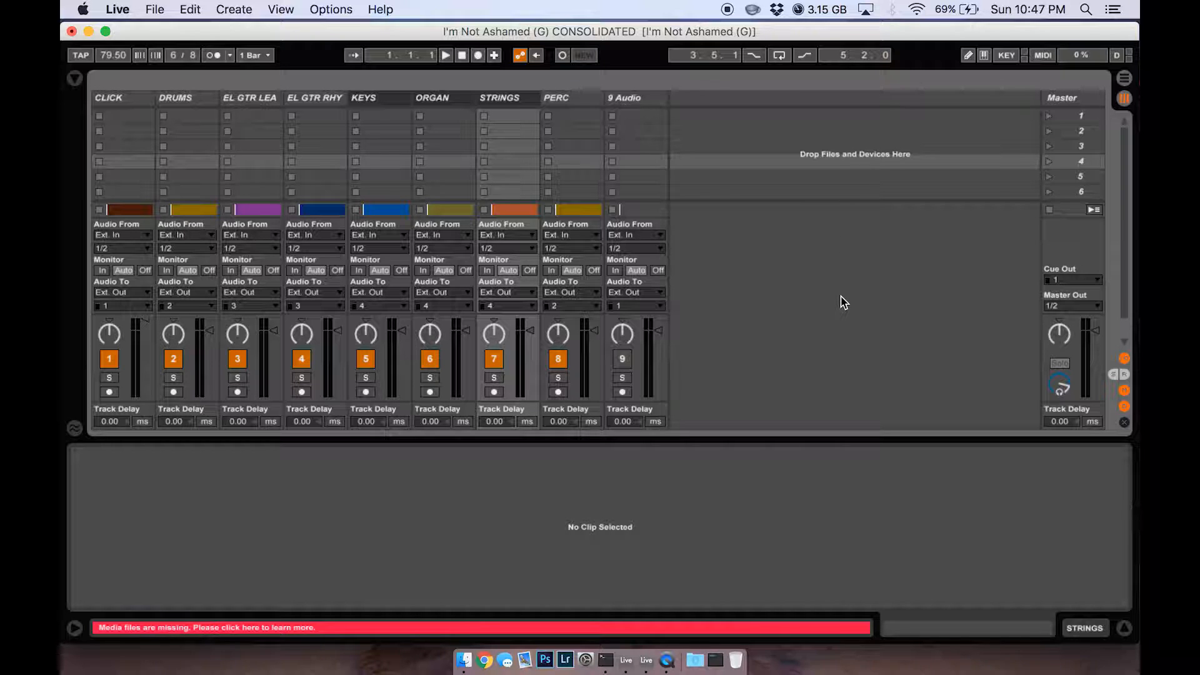
click(1072, 279)
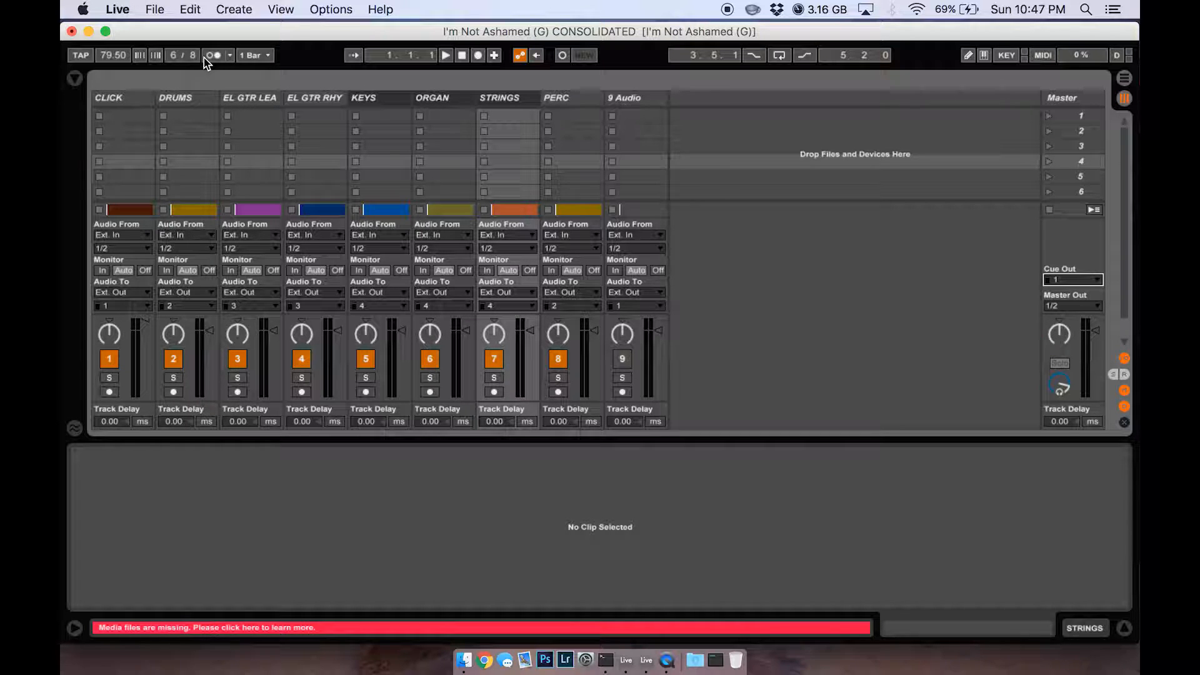
mouse_move(1104, 287)
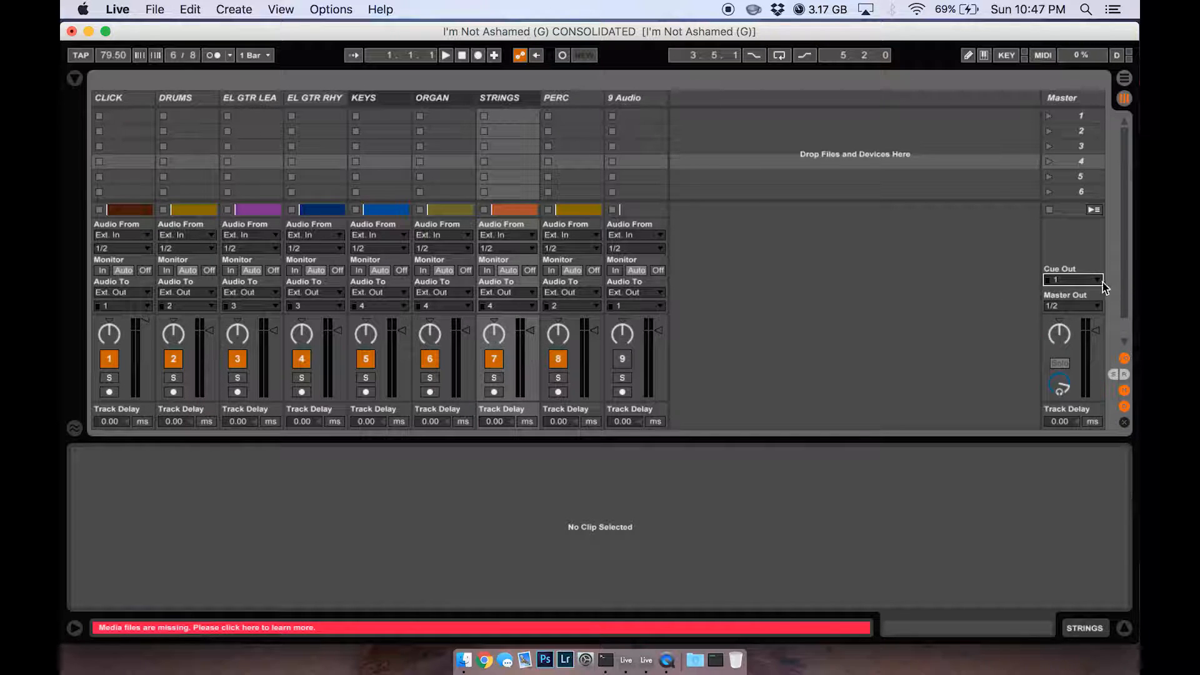
click(1071, 279)
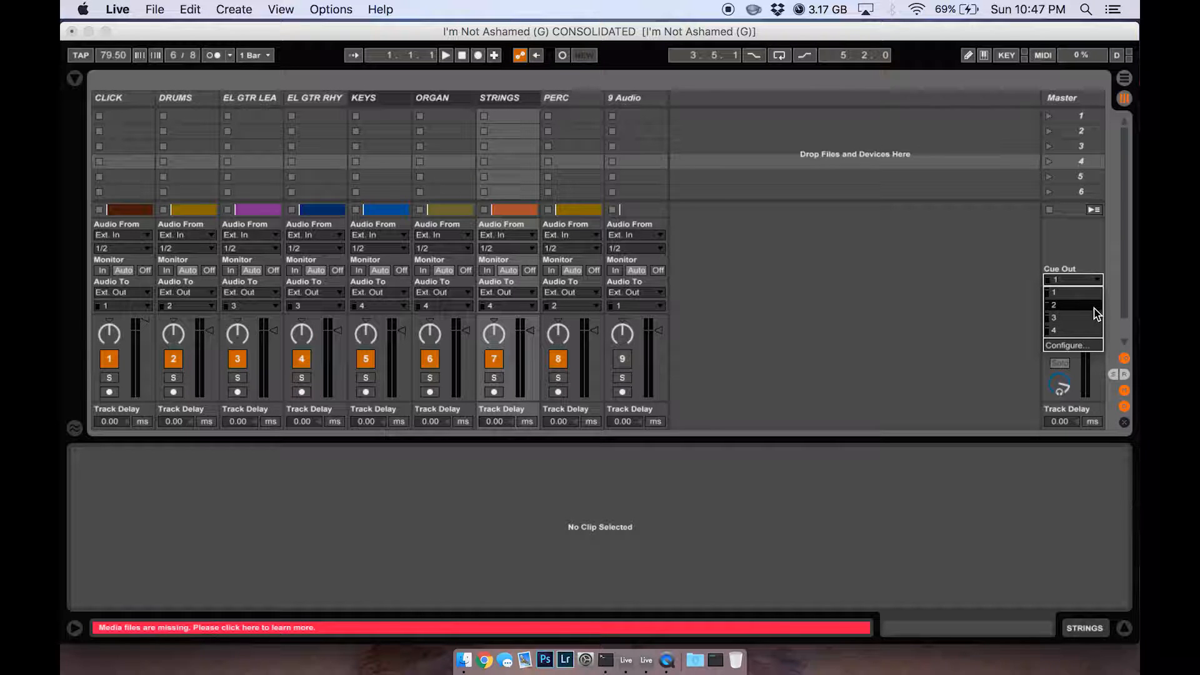
mouse_move(1090, 300)
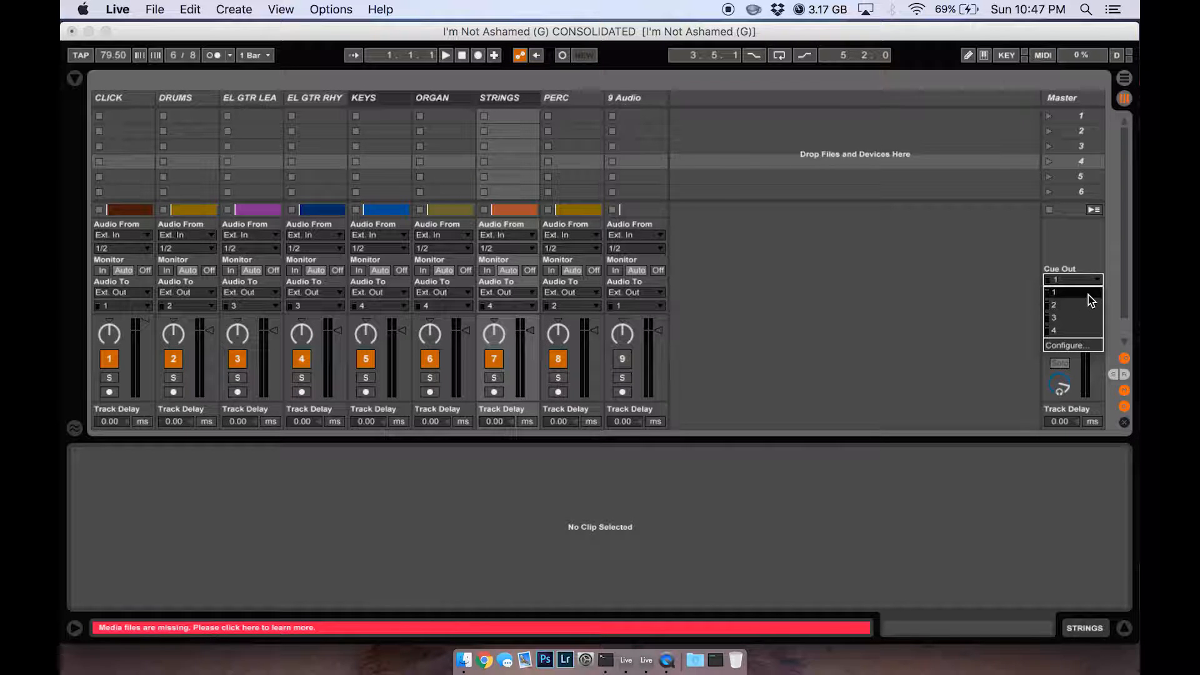
click(1071, 279)
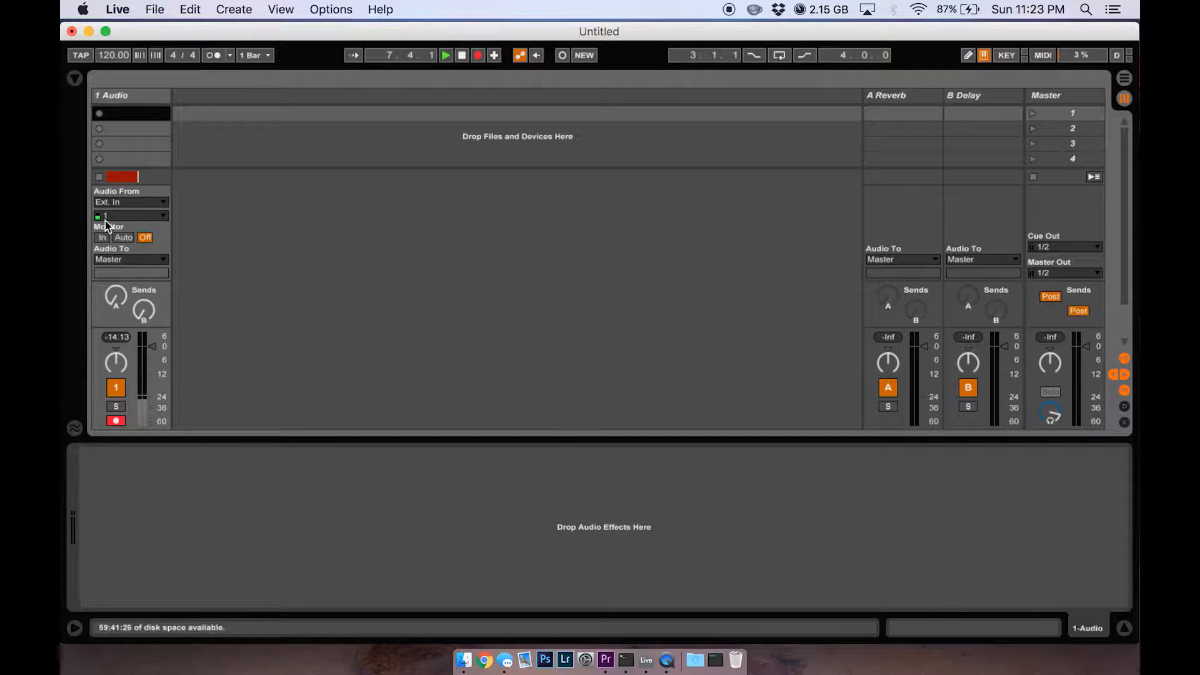
Set the 1 Audio track's Audio From channel to input 1 for recording
click(130, 215)
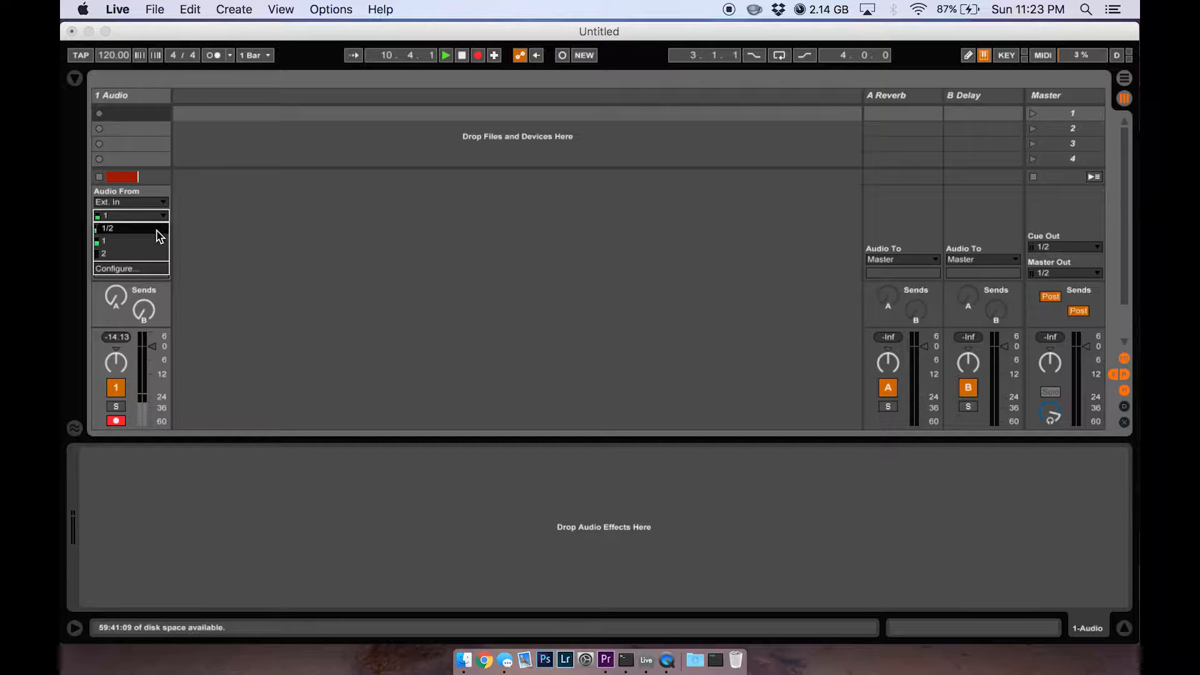
mouse_move(149, 242)
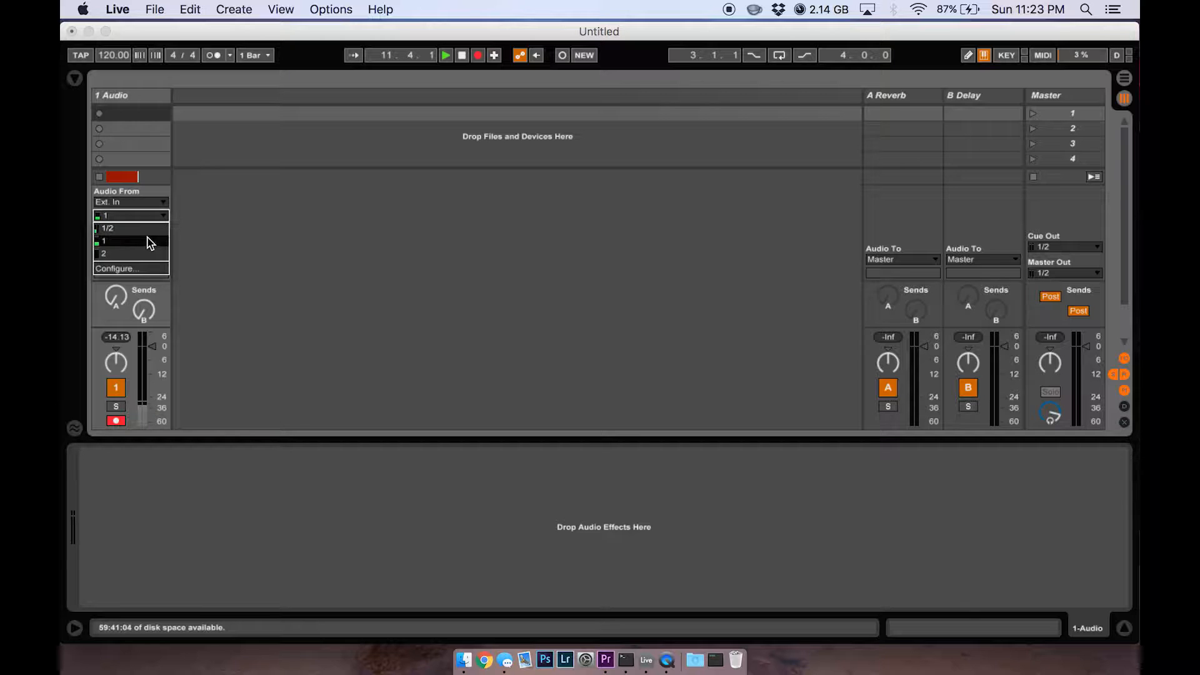
click(126, 242)
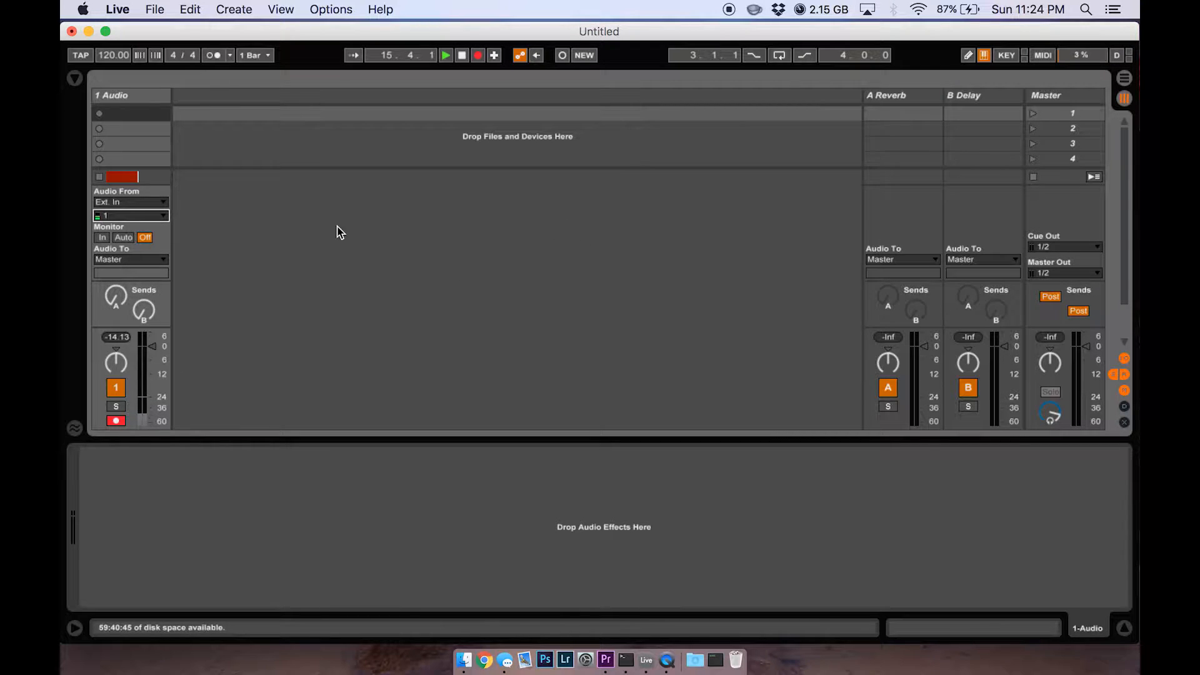
click(116, 420)
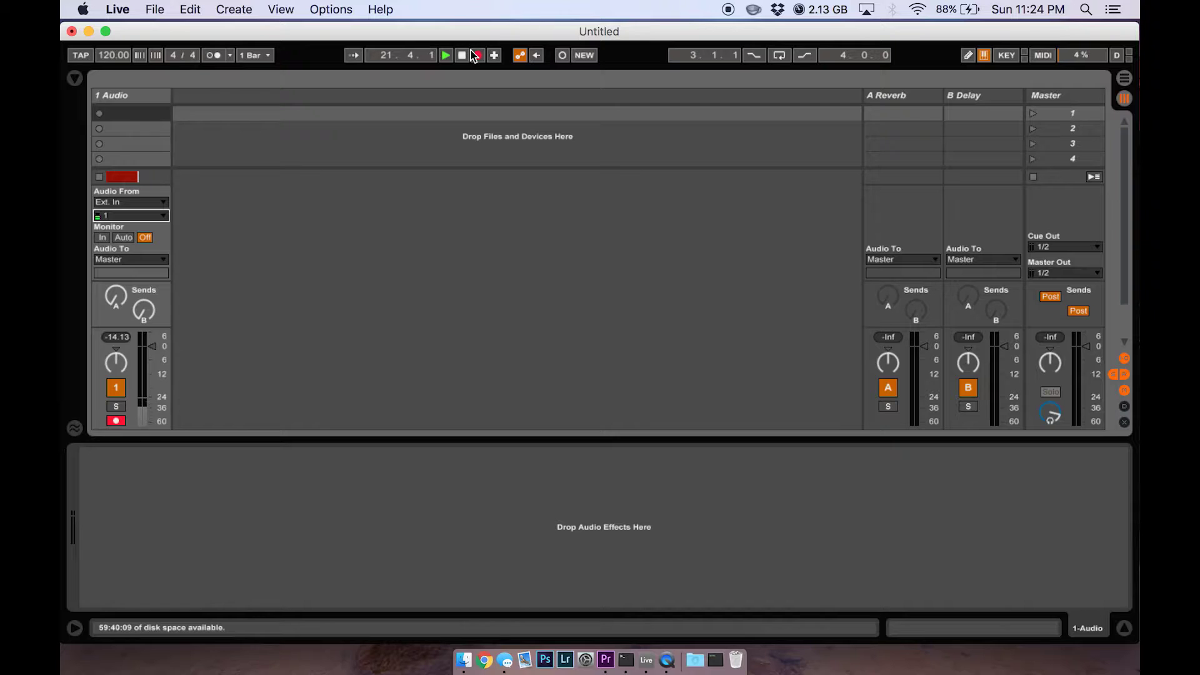
click(445, 54)
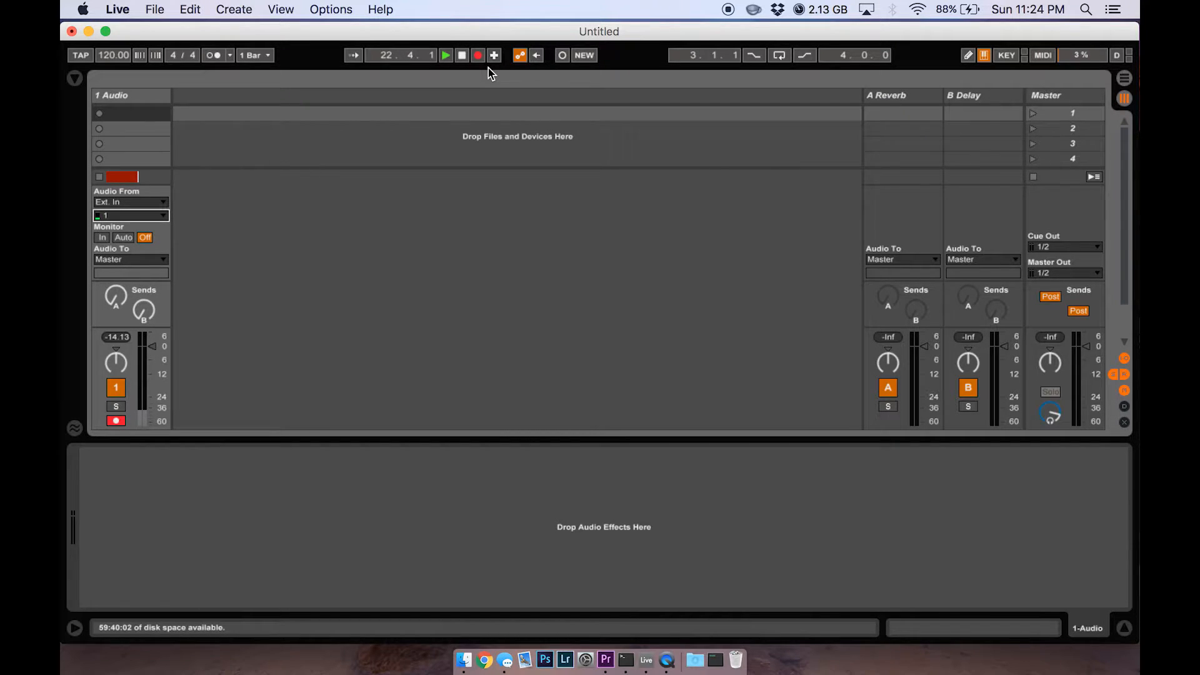